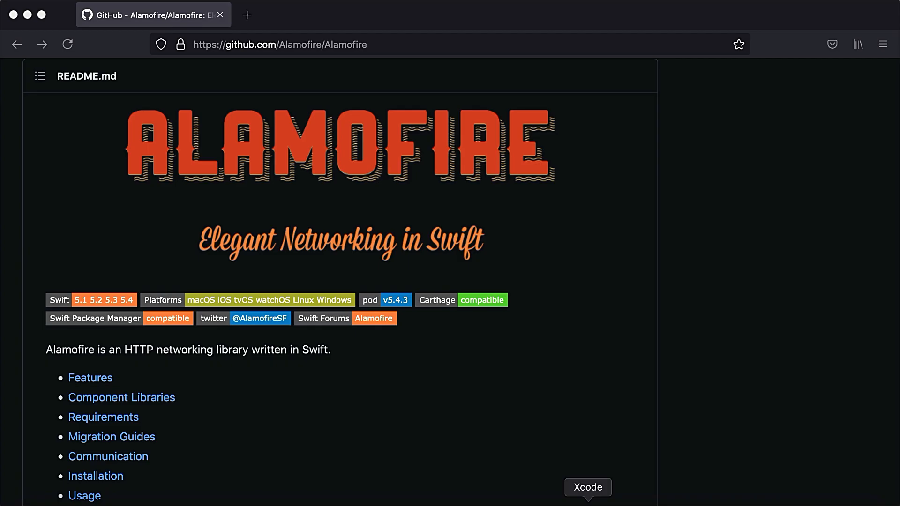
Scroll through the Alamofire README feature list in Firefox before returning to Xcode
{"action": "left_click", "coordinate": [587, 488]}
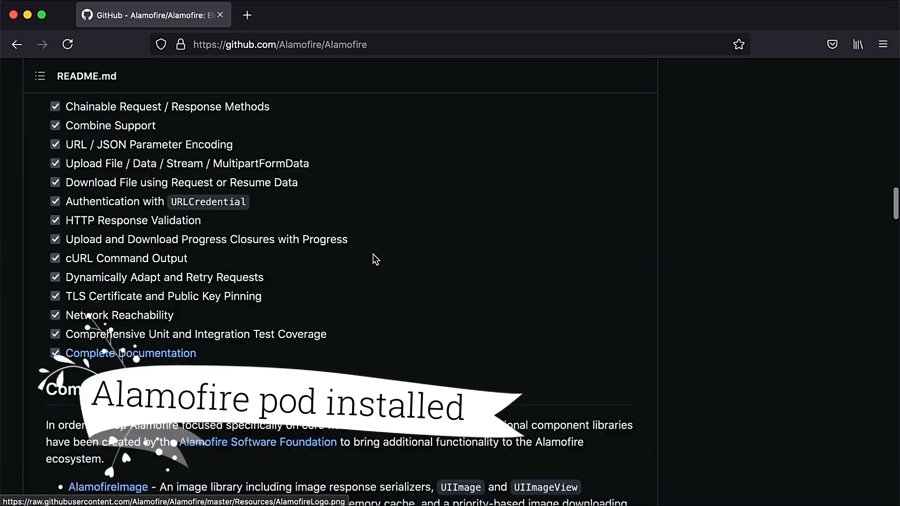
{"action": "scroll", "scroll_direction": "down", "scroll_amount": 3}
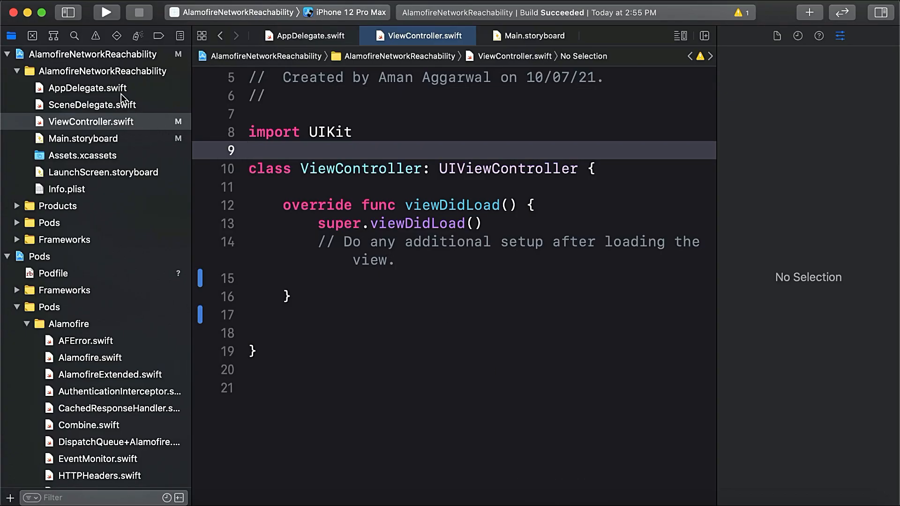
Create a new Swift file named NetworkManager.swift in the AlamofireNetworkReachability group
{"action": "right_click", "coordinate": [91, 121]}
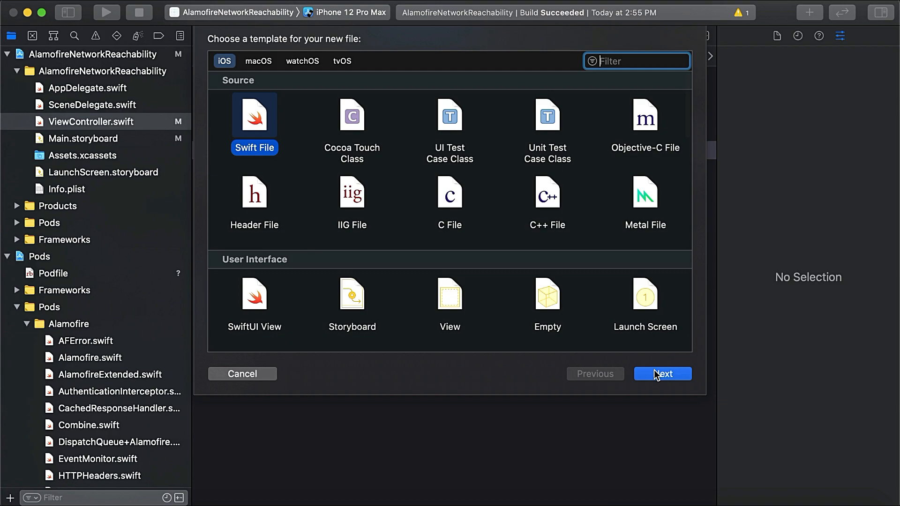
{"action": "left_click", "coordinate": [663, 374]}
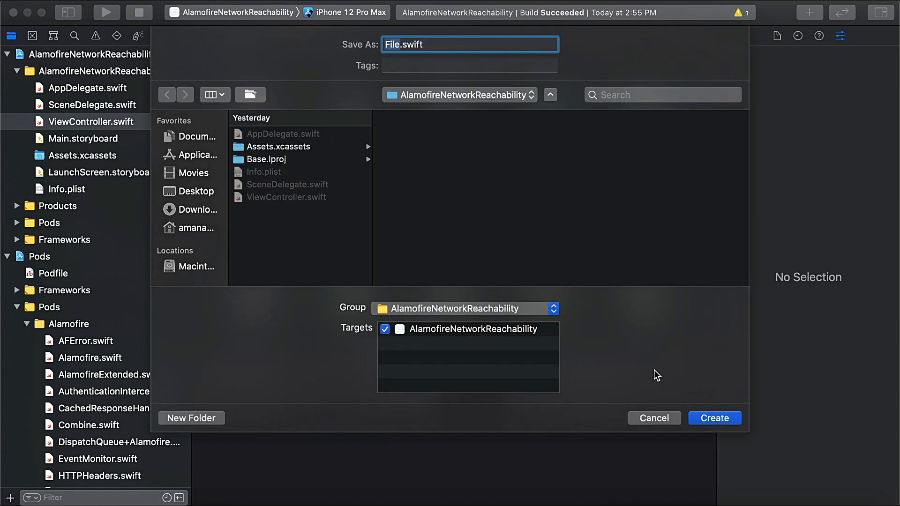
{"action": "type", "text": "NetworkMa"}
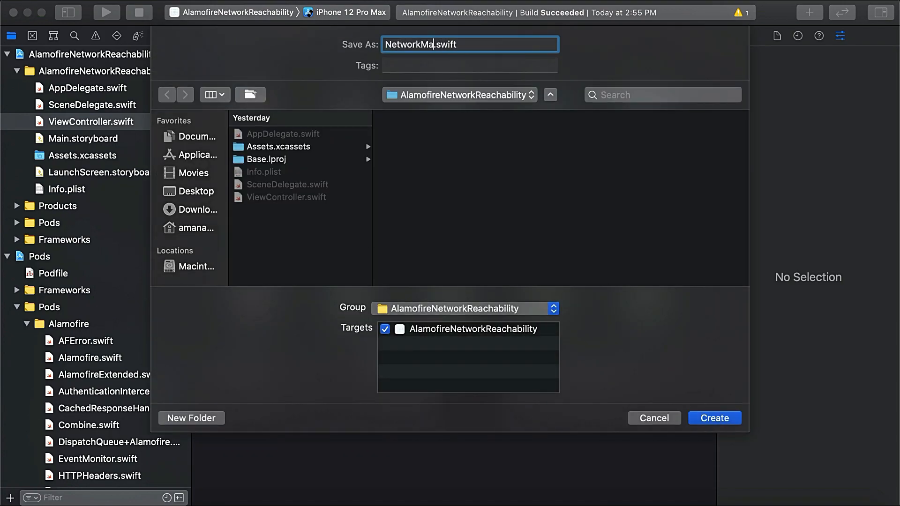
{"action": "type", "text": "nager"}
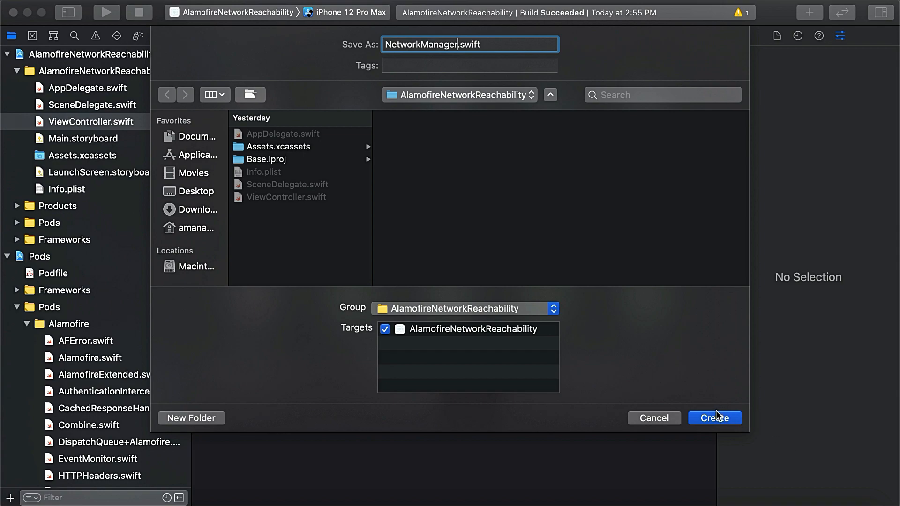
{"action": "left_click", "coordinate": [715, 419]}
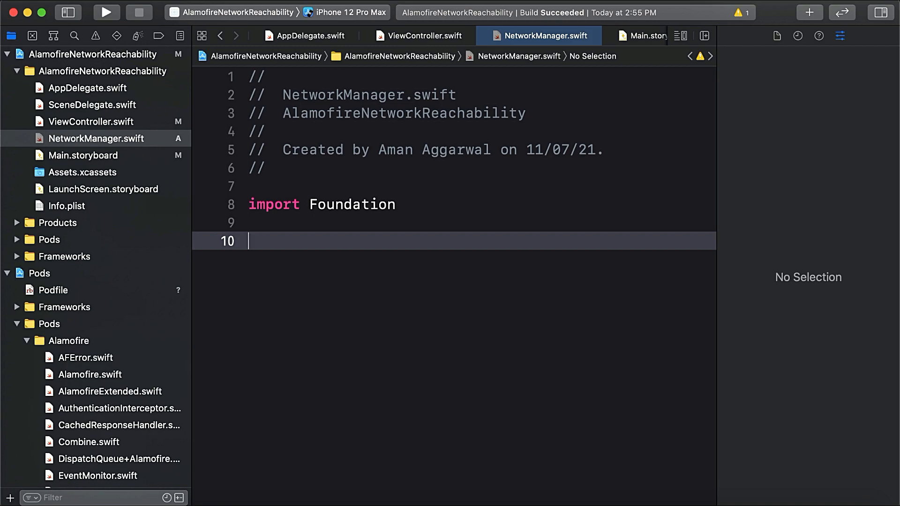
Declare class NetworkManager with static let shared = NetworkManager() and begin the Alamofire import
{"action": "type", "text": "c"}
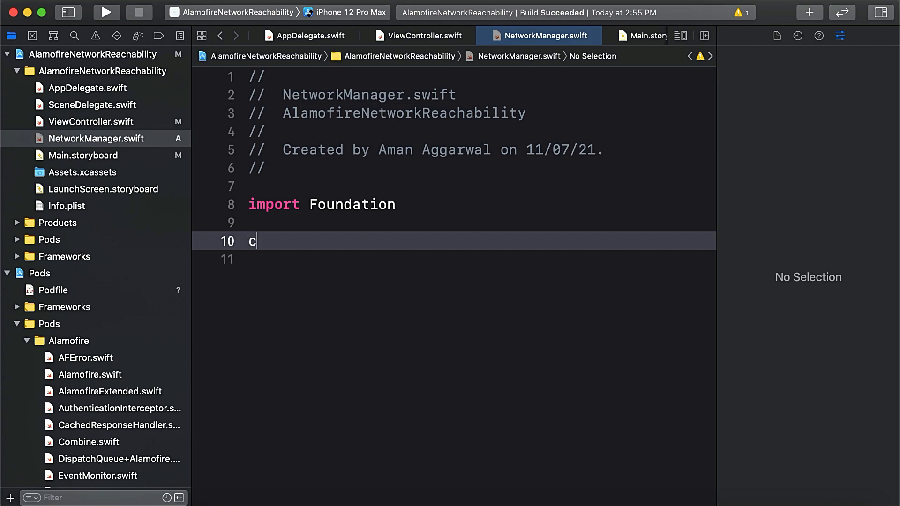
{"action": "type", "text": "class {"}
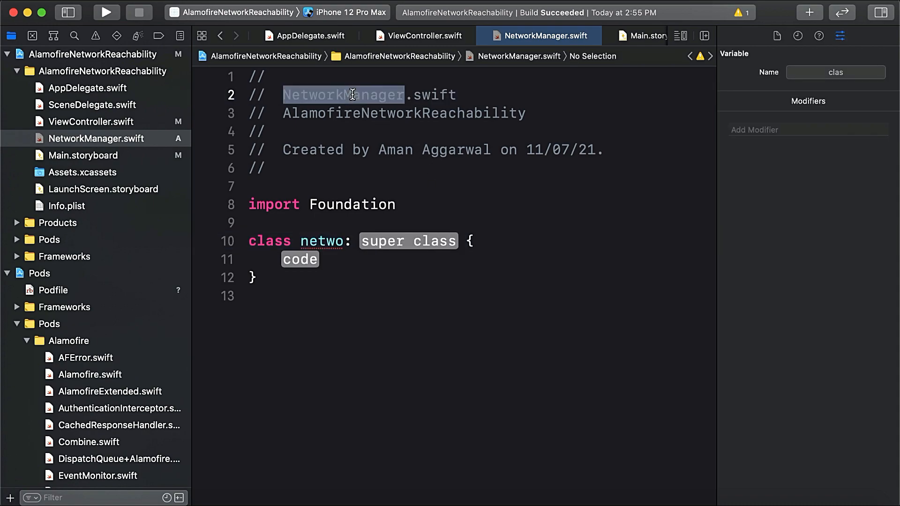
{"action": "type", "text": "NetworkManager"}
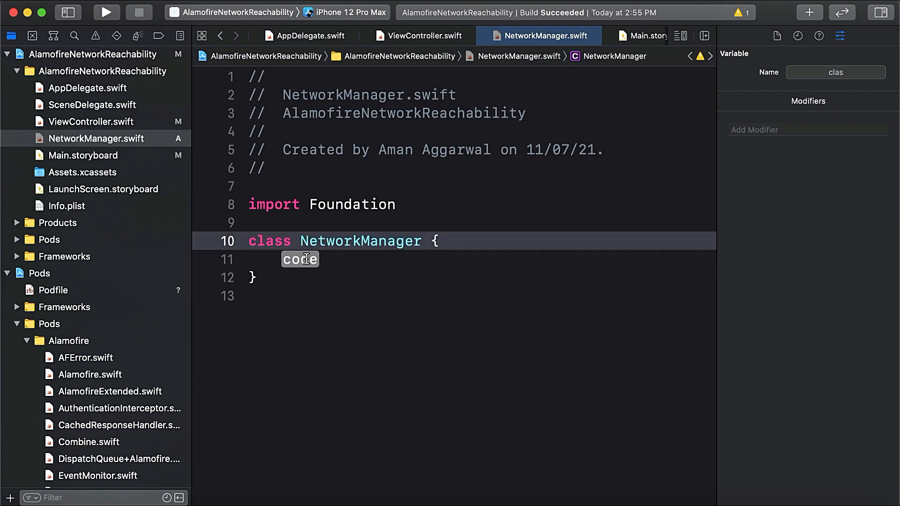
{"action": "type", "text": "static l"}
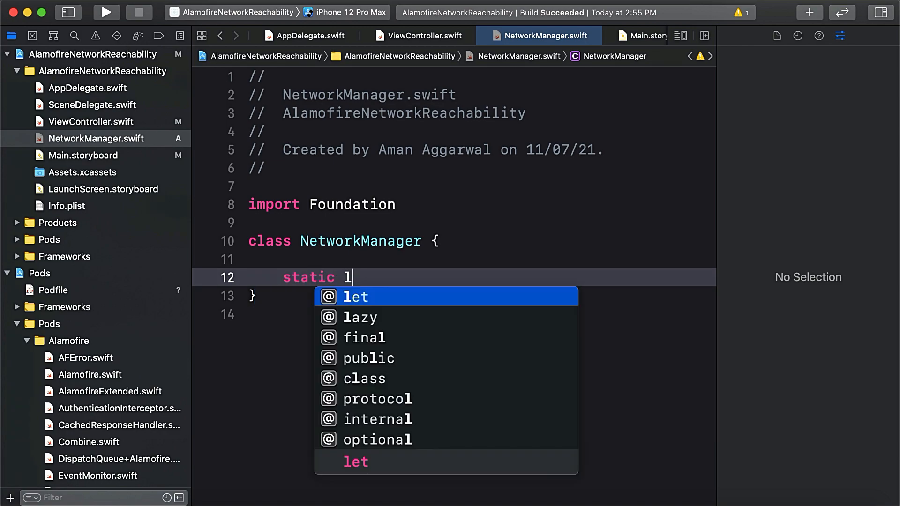
{"action": "type", "text": "et shred"}
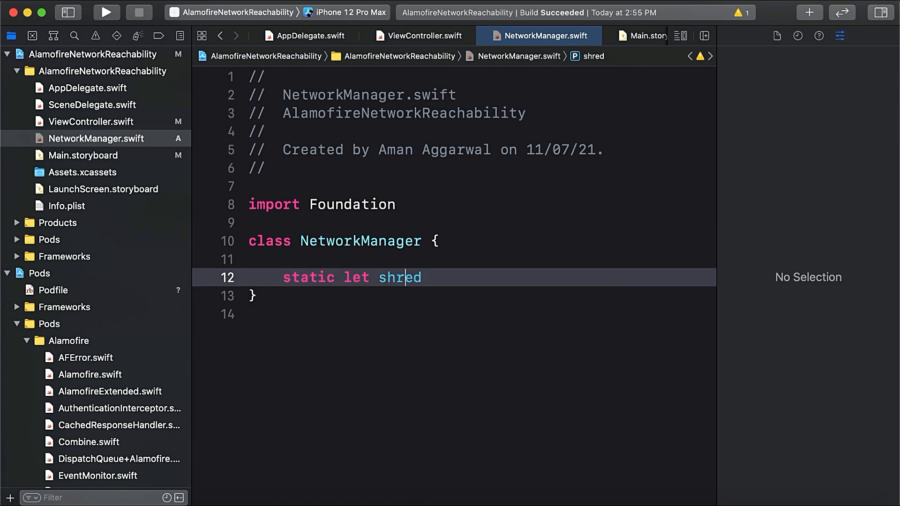
{"action": "type", "text": "ared ="}
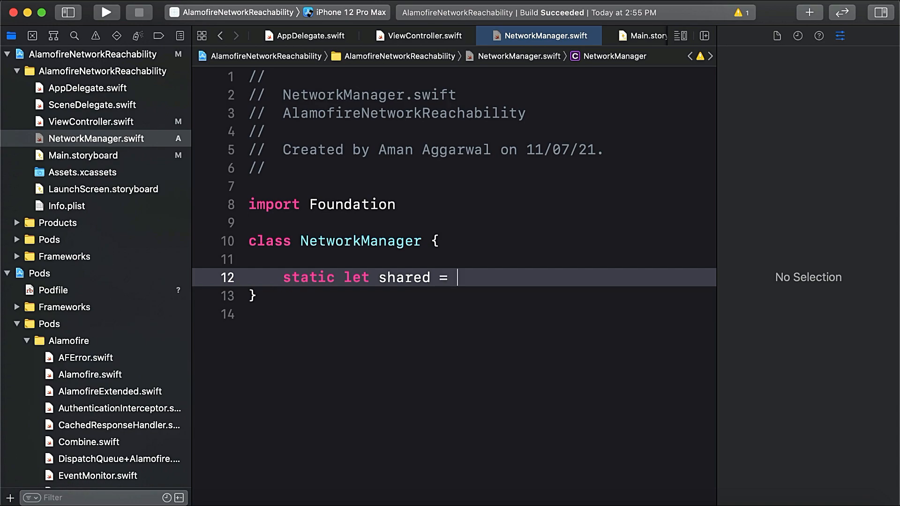
{"action": "type", "text": "NetworkManager("}
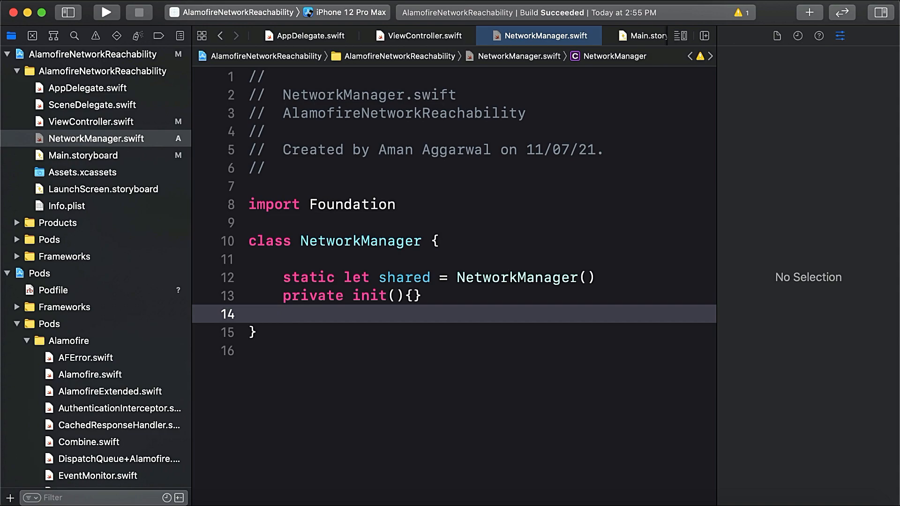
{"action": "type", "text": "import Alamofire"}
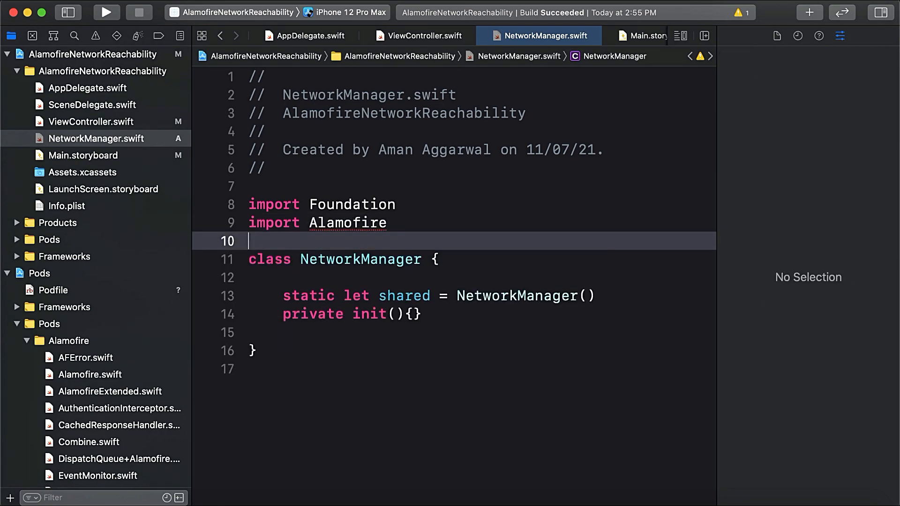
{"action": "key", "text": "return"}
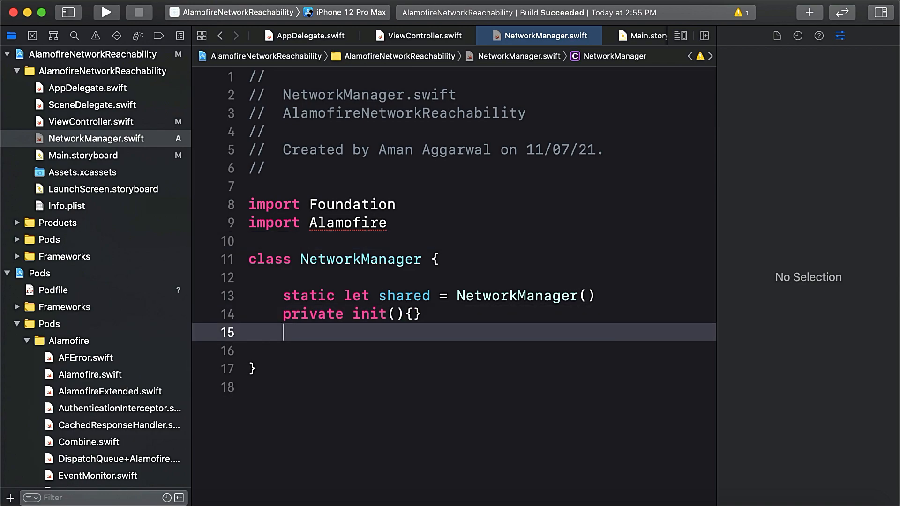
{"action": "type", "text": "var m"}
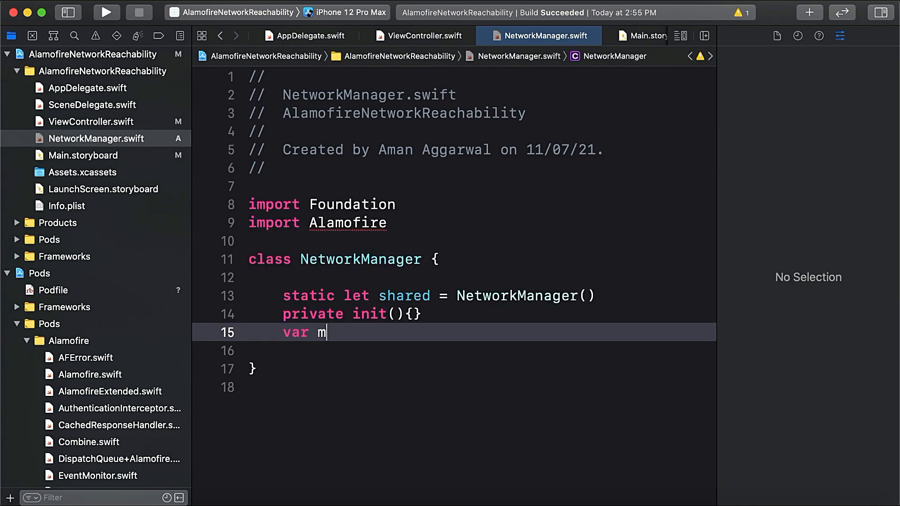
{"action": "type", "text": "anager = ne"}
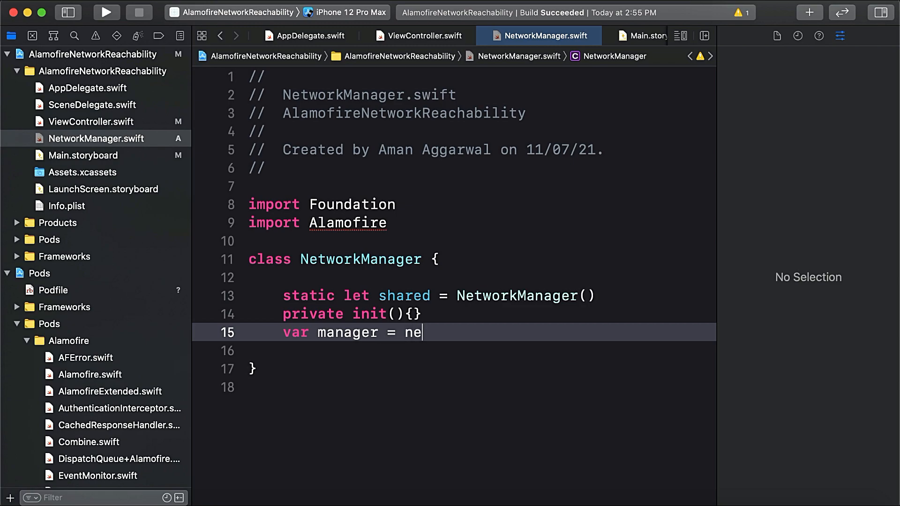
{"action": "type", "text": "NetworkReachabilityManager(host:"}
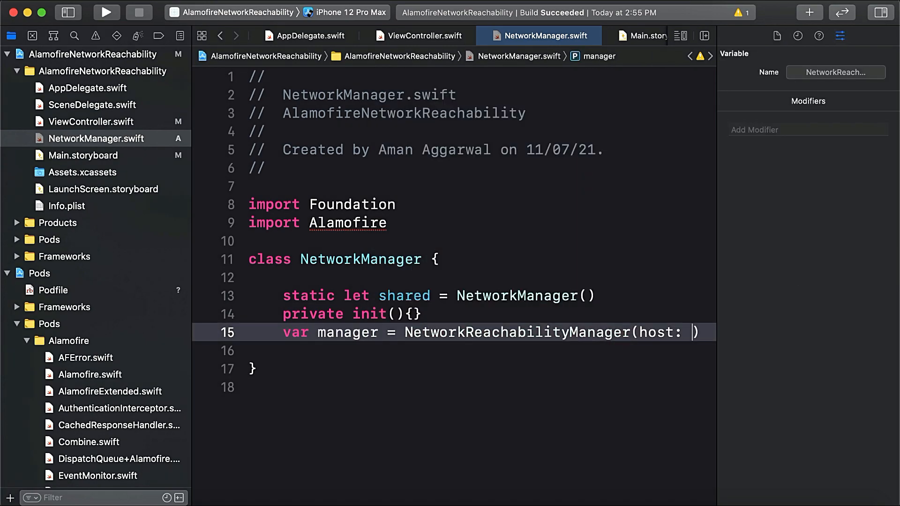
{"action": "type", "text": "ww\""}
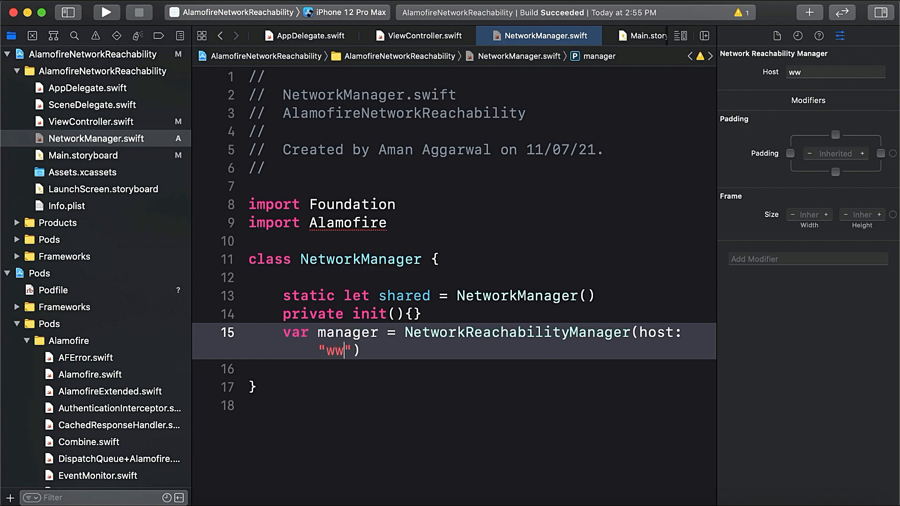
{"action": "type", "text": "w.ppa"}
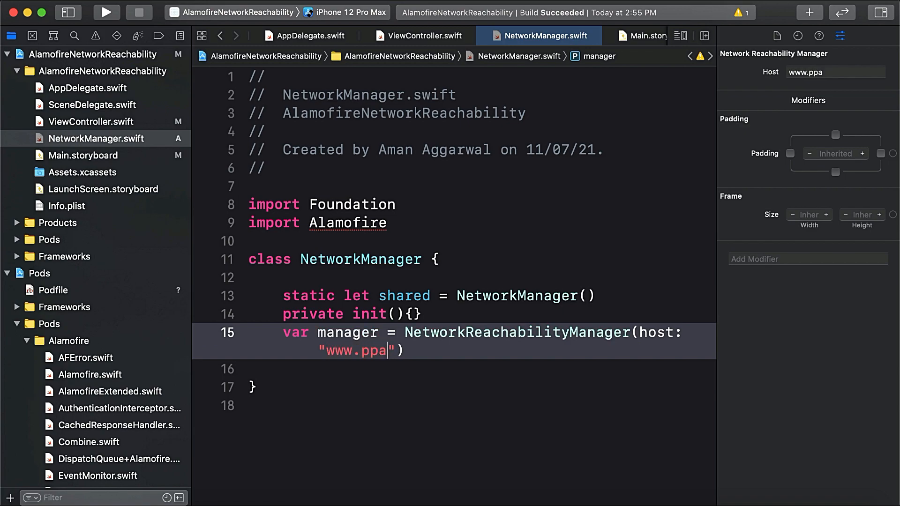
{"action": "type", "text": "le"}
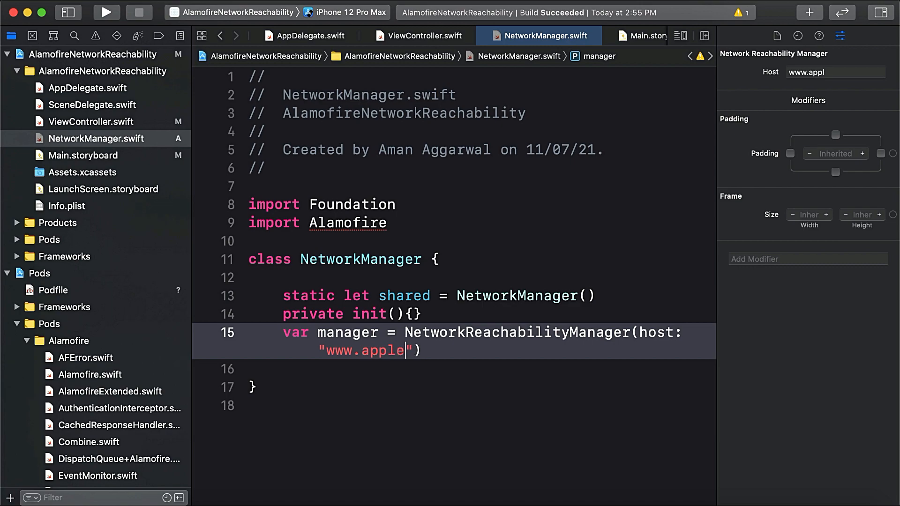
{"action": "type", "text": ".com"}
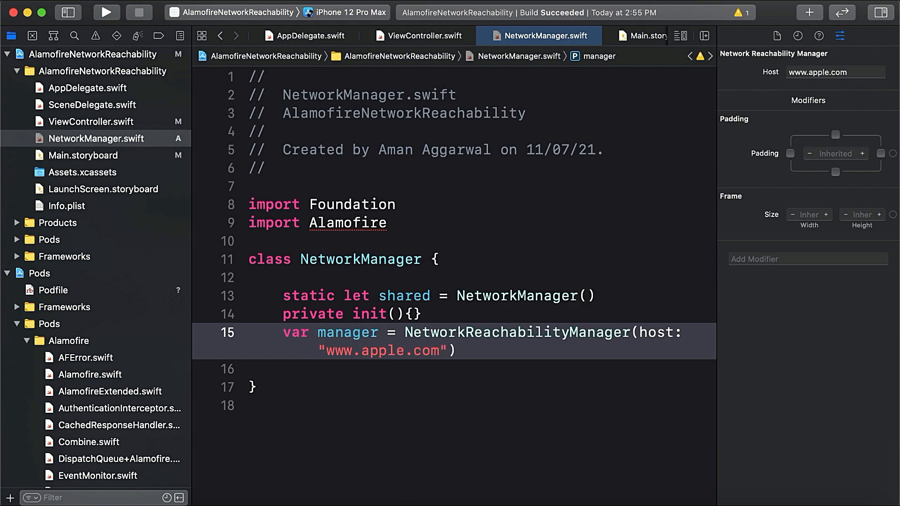
Add fileprivate let isReachable = false and start a function declaration
{"action": "key", "text": "return"}
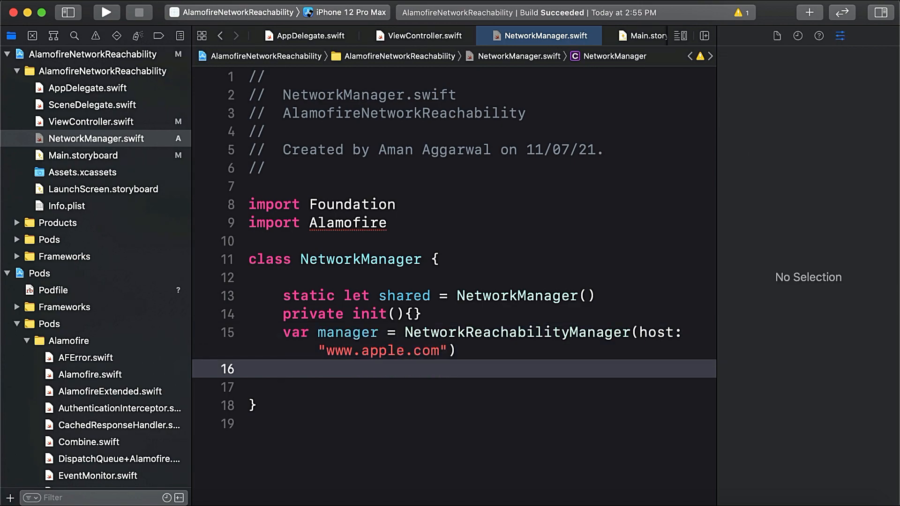
{"action": "type", "text": "var re"}
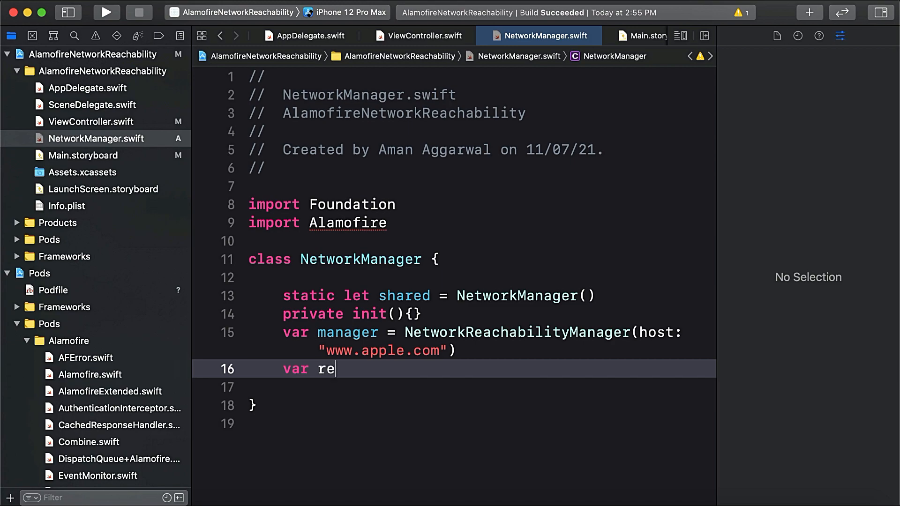
{"action": "key", "text": "cmd+z"}
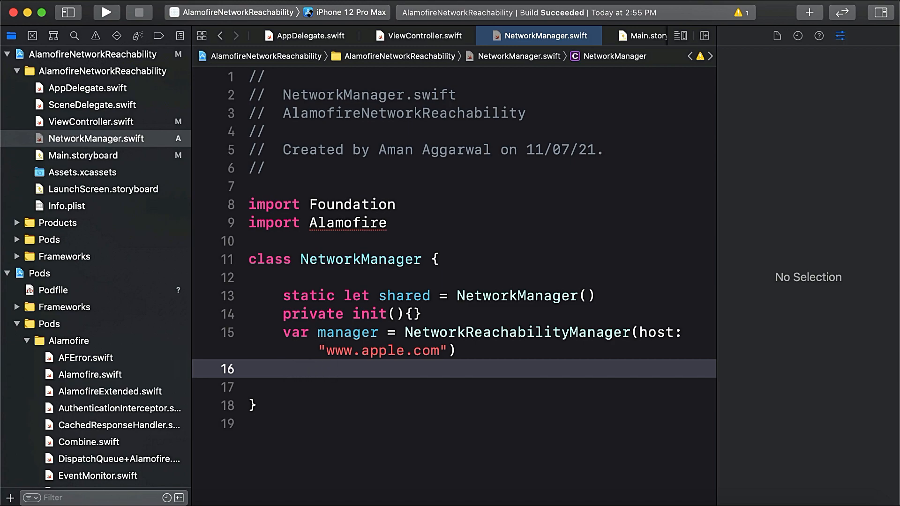
{"action": "type", "text": "fileprivate let"}
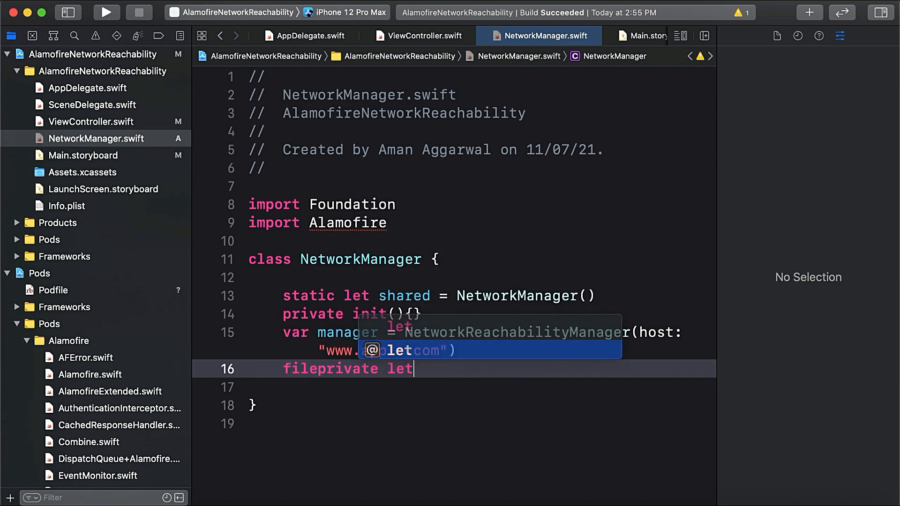
{"action": "type", "text": "is"}
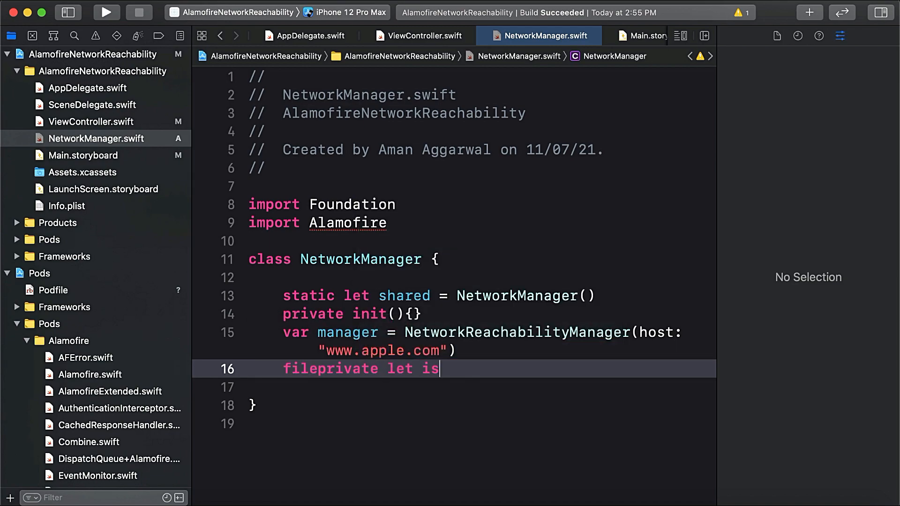
{"action": "type", "text": "Reachable"}
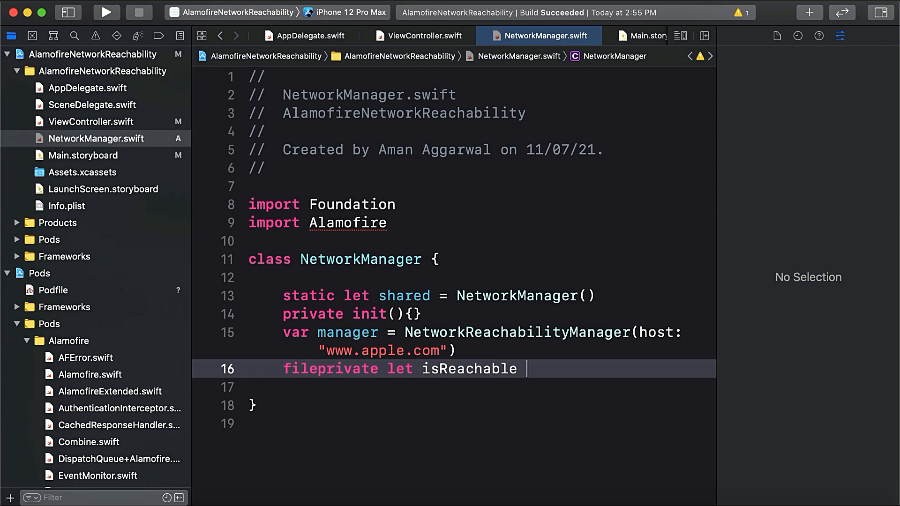
{"action": "type", "text": "= false"}
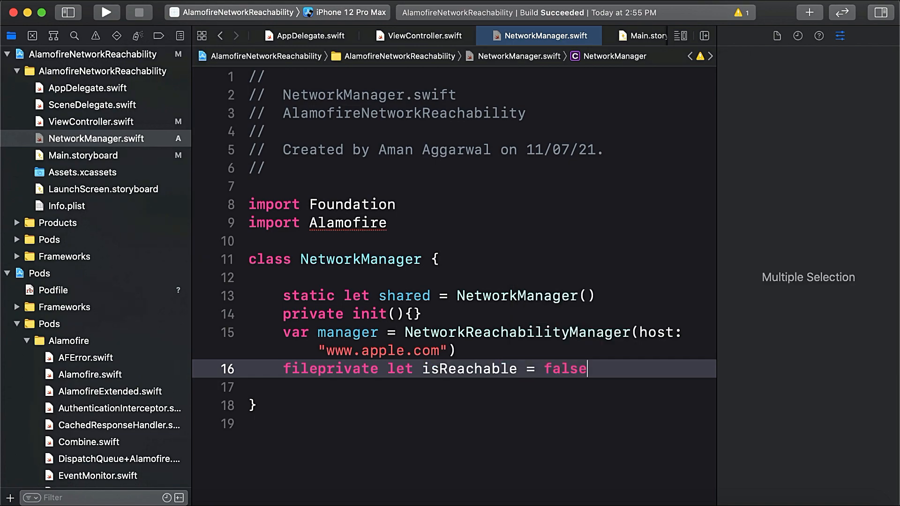
{"action": "type", "text": "fuc"}
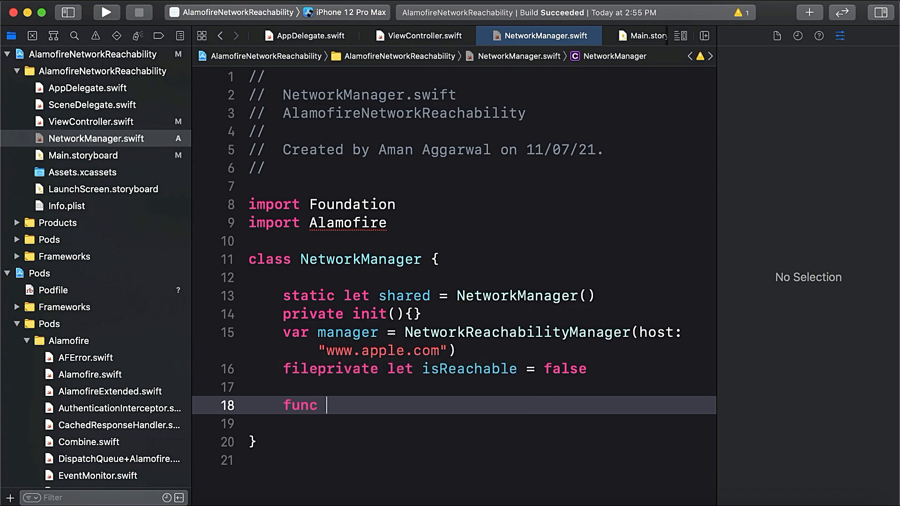
Write func startMonitoring() under a //MARK:- comment calling self.manager?.startListening with a networkStatus closure
{"action": "type", "text": "startMo"}
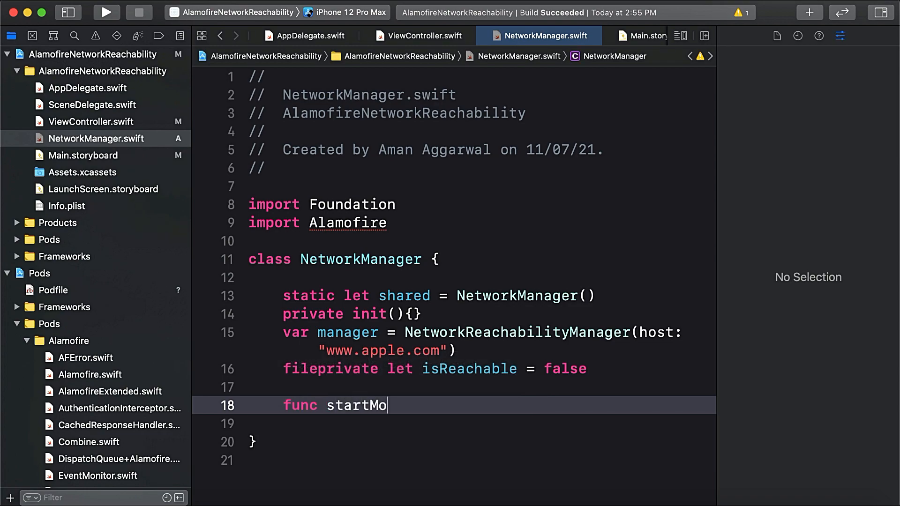
{"action": "type", "text": "nitoring"}
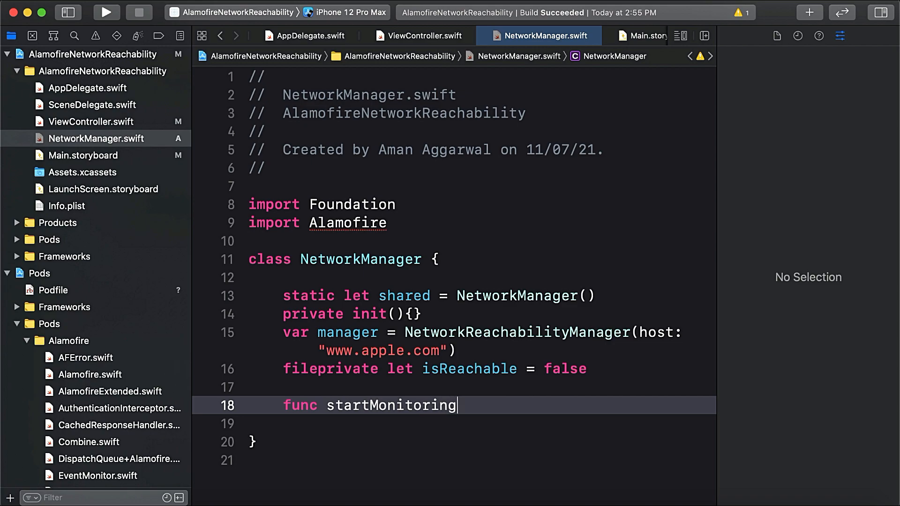
{"action": "type", "text": "(){"}
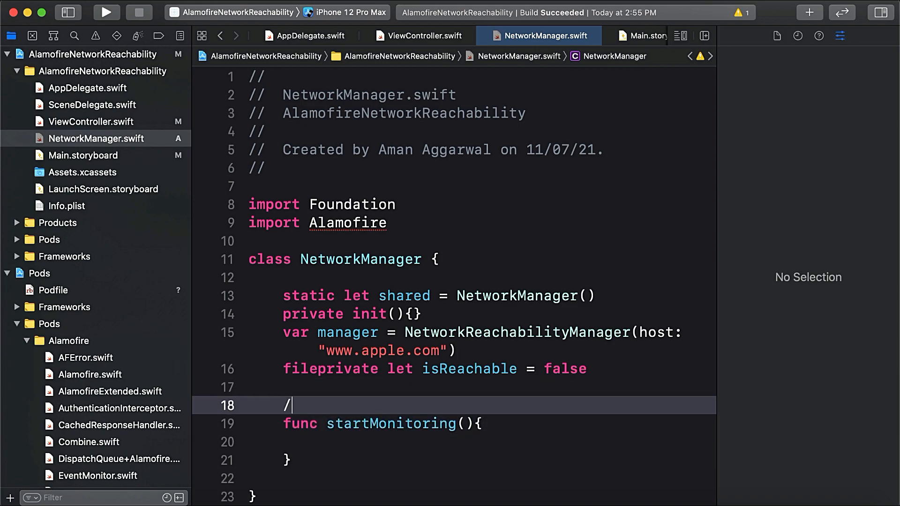
{"action": "type", "text": "/MARK:-"}
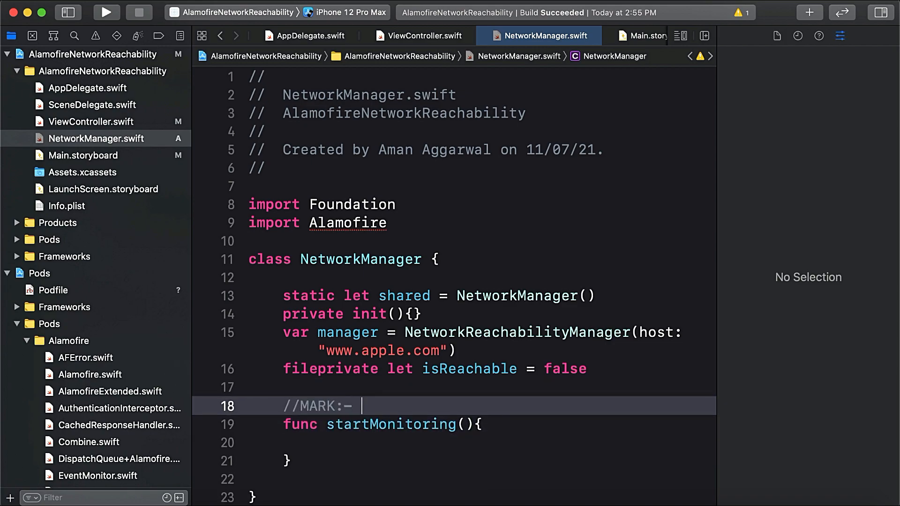
{"action": "double_click", "coordinate": [390, 424]}
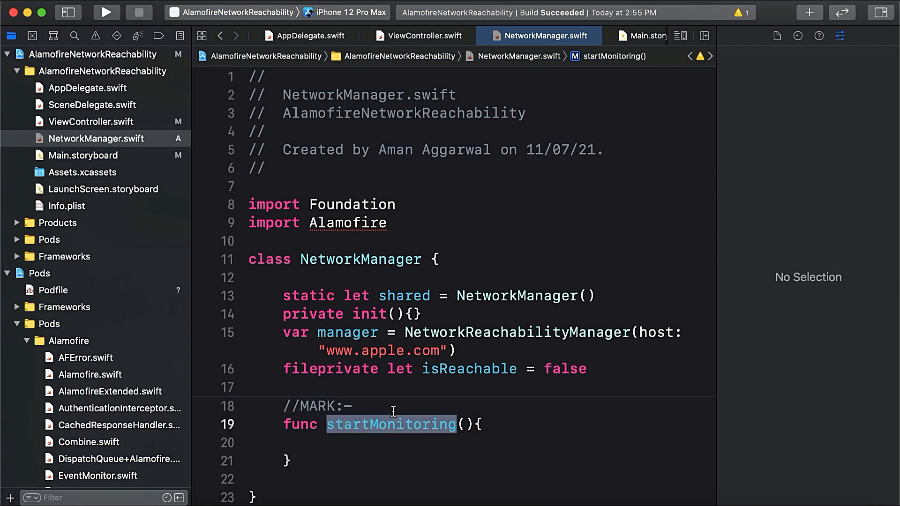
{"action": "type", "text": "startMonitoring"}
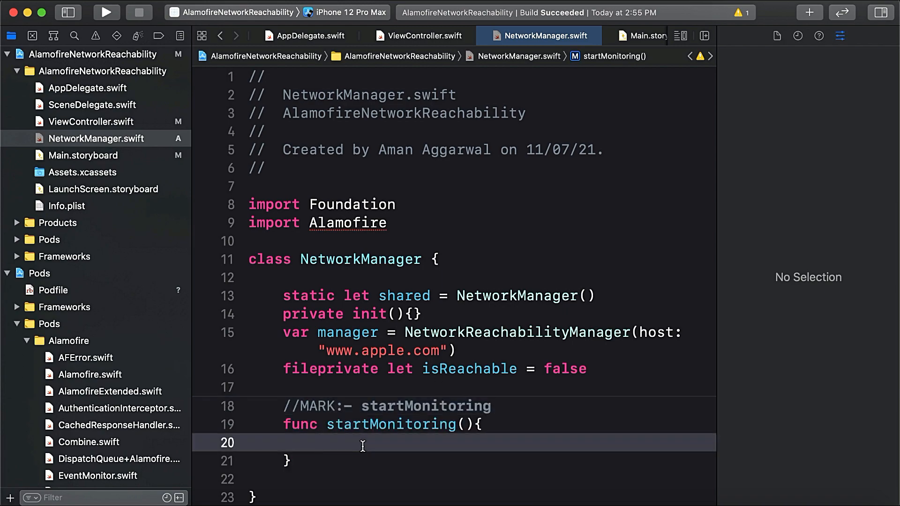
{"action": "type", "text": "s"}
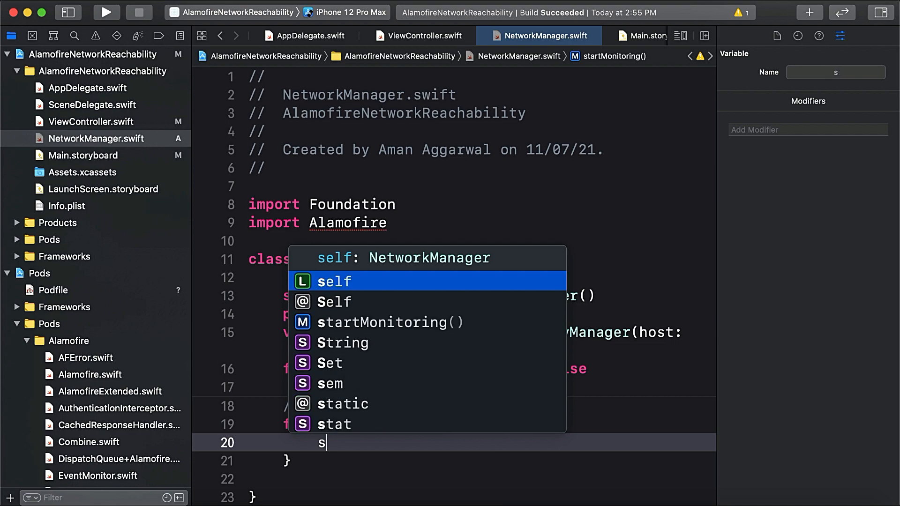
{"action": "type", "text": "elf.manager."}
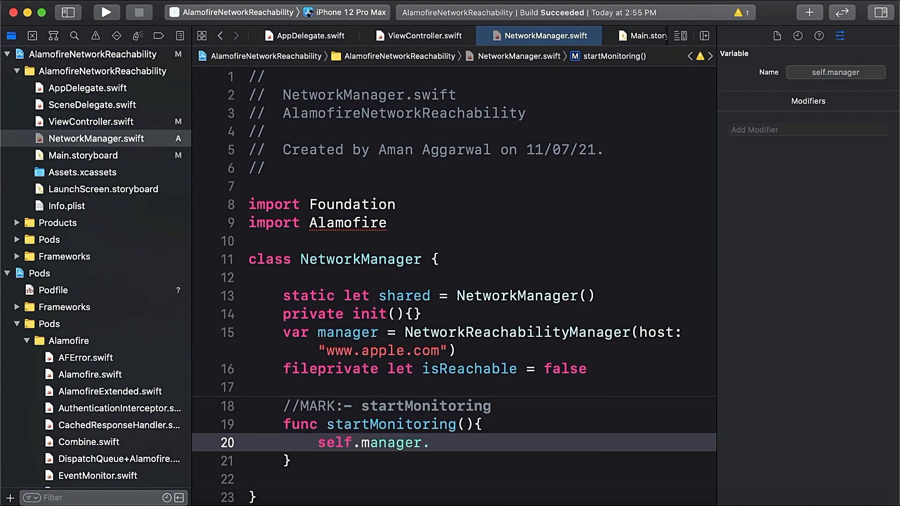
{"action": "type", "text": "li"}
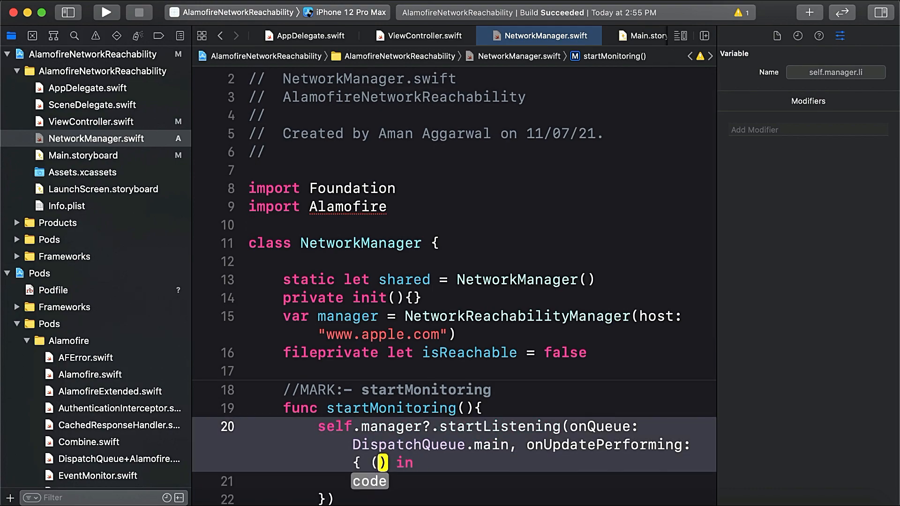
{"action": "type", "text": "netwro"}
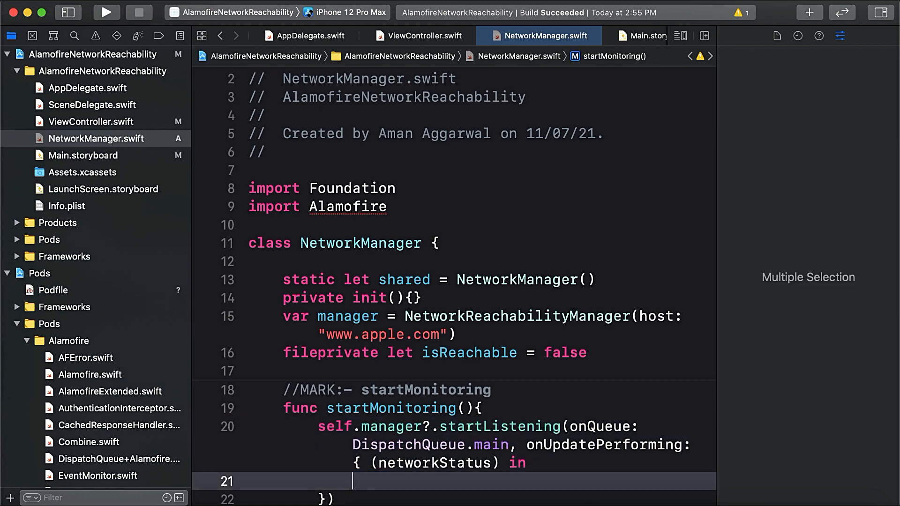
Set self.isReachable true when networkStatus is reachable, else false, then begin another func
{"action": "type", "text": "i"}
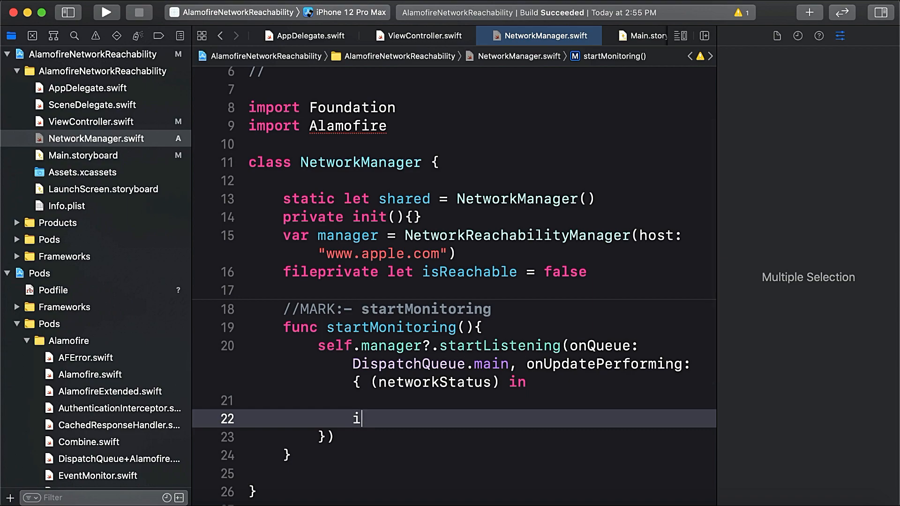
{"action": "type", "text": "f networkStatus"}
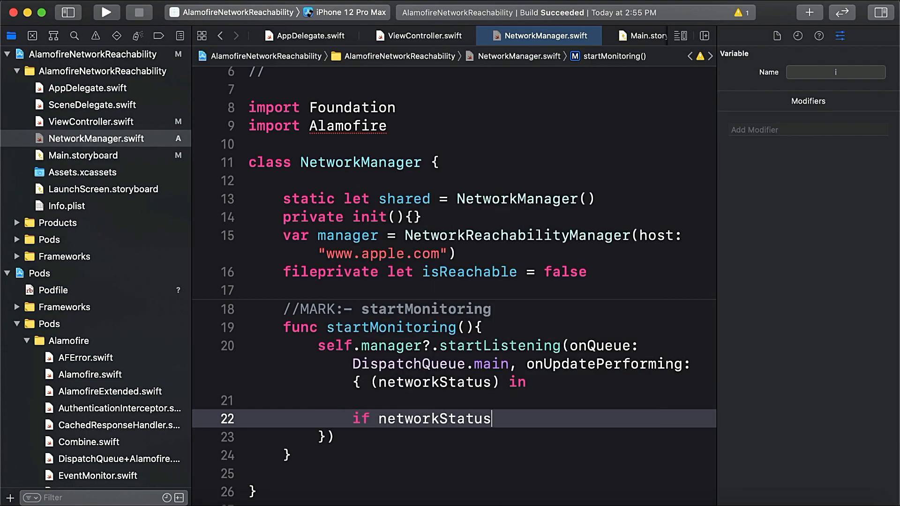
{"action": "type", "text": "== .reachable(.cellular) ||"}
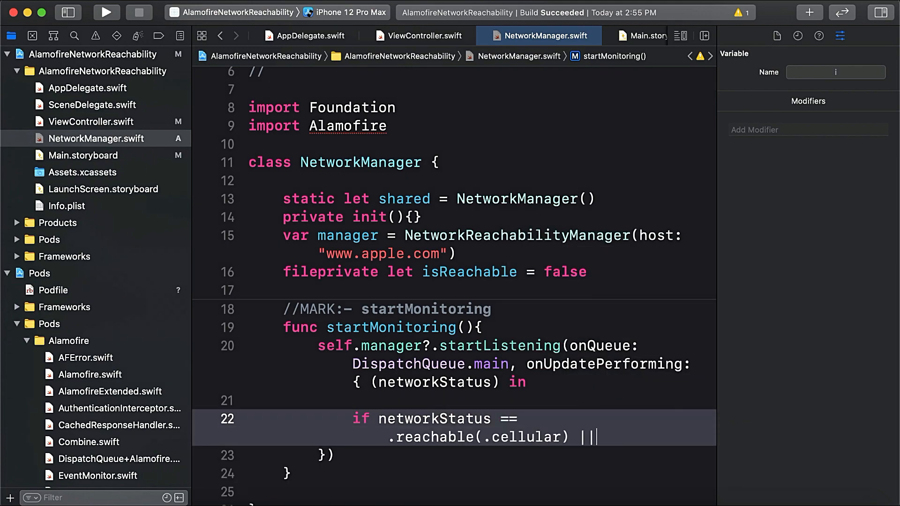
{"action": "type", "text": "networkStatus =="}
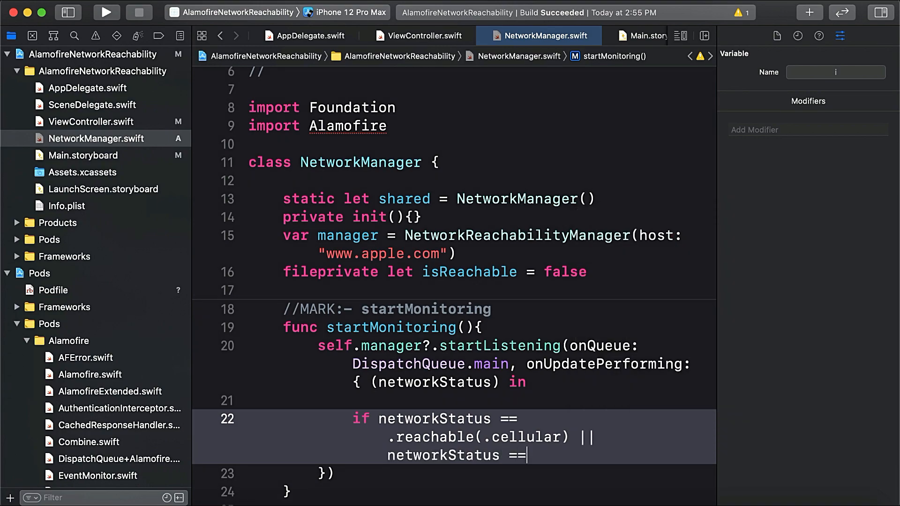
{"action": "type", "text": ".reachable(.ethernetOrWiFi) {"}
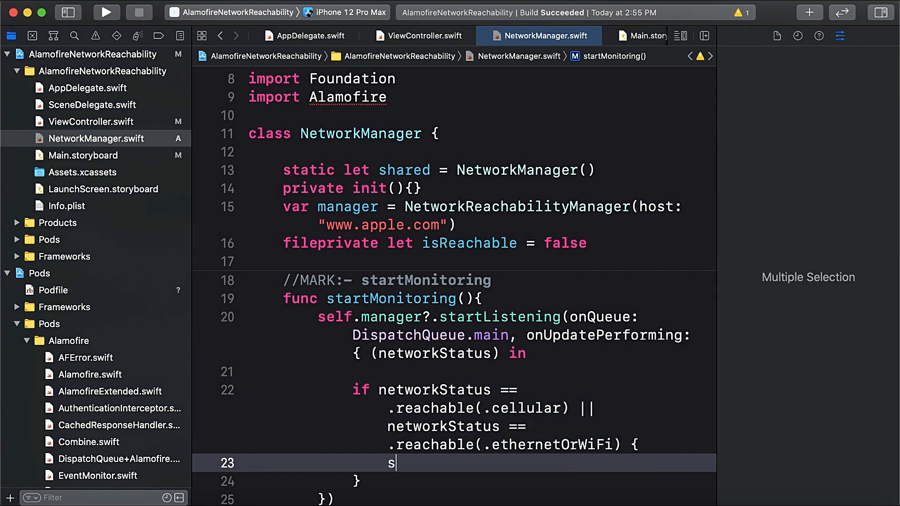
{"action": "type", "text": "elf."}
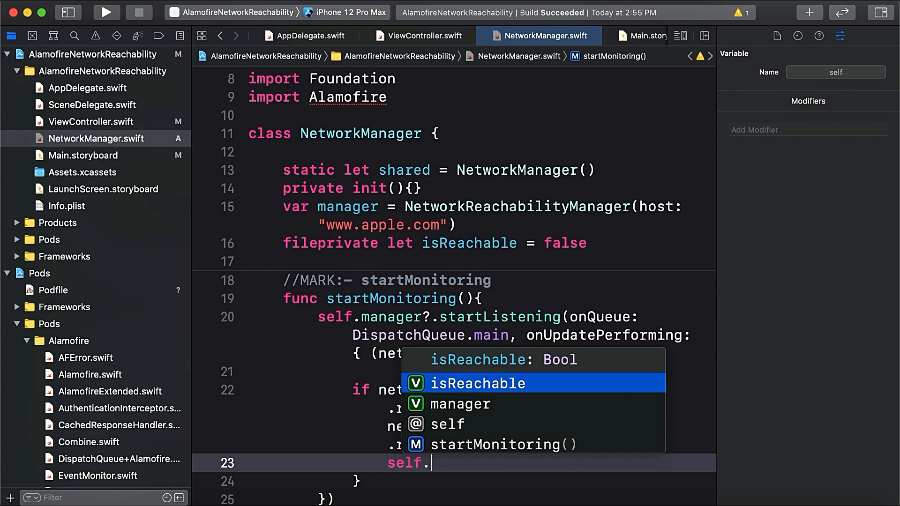
{"action": "left_click", "coordinate": [478, 382]}
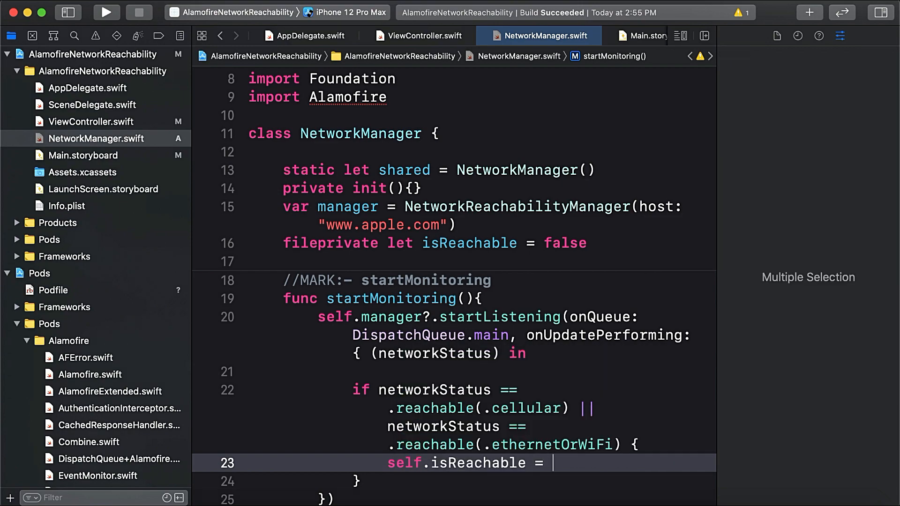
{"action": "type", "text": "true"}
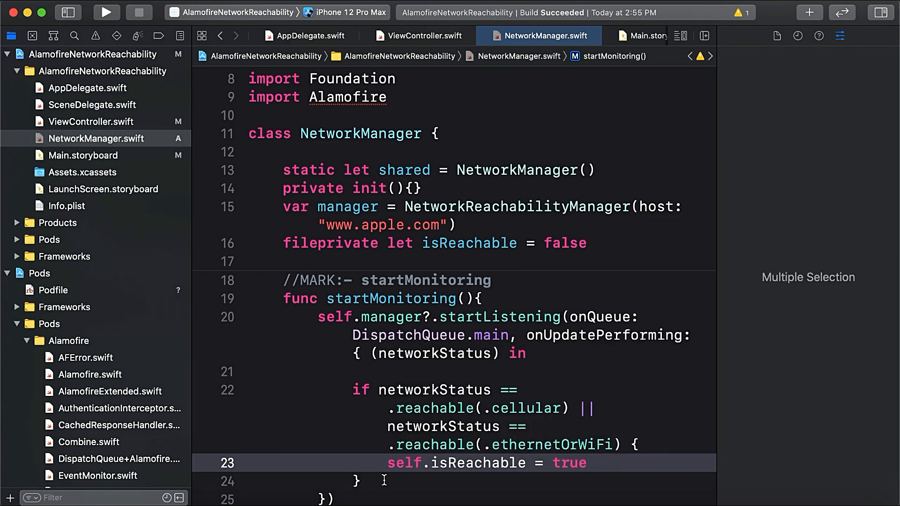
{"action": "type", "text": "else {"}
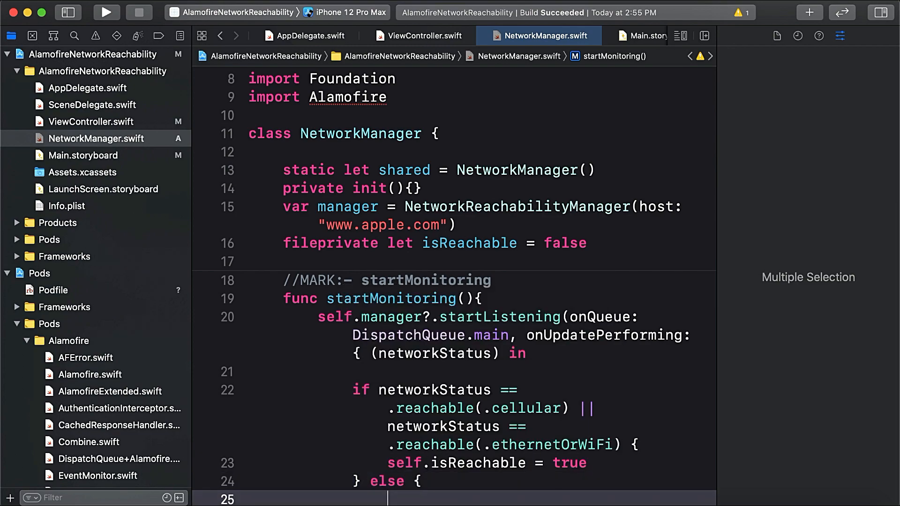
{"action": "type", "text": "self.isReachable = false"}
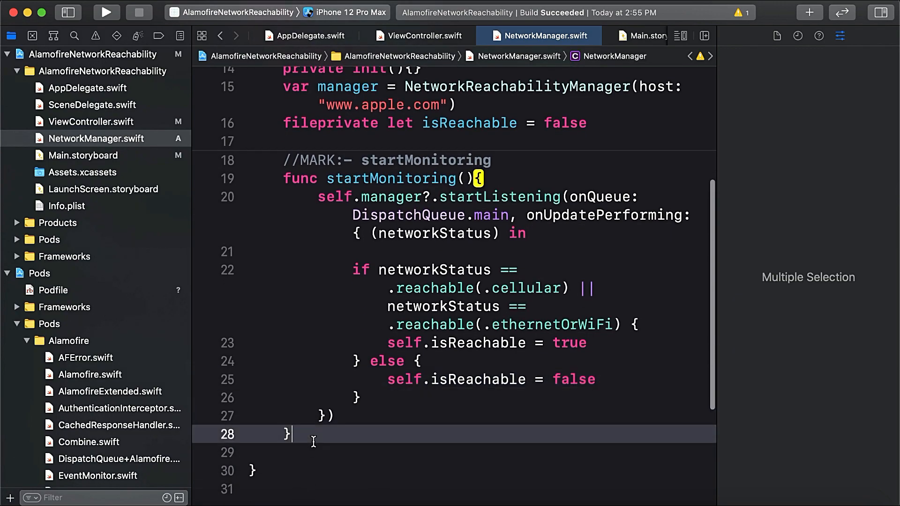
{"action": "type", "text": "fun"}
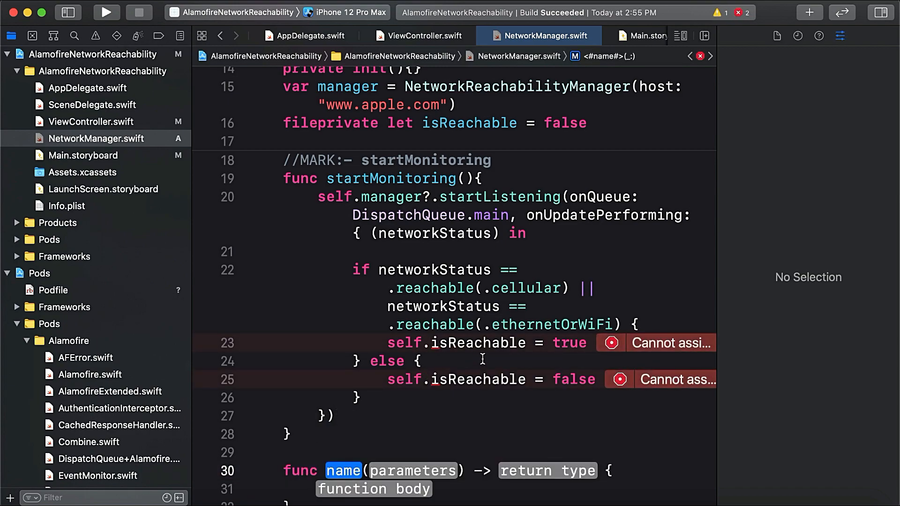
Inspect the isReachable assignment error, then write func isConnected() -> Bool { return self.isReachable
{"action": "left_click", "coordinate": [610, 344]}
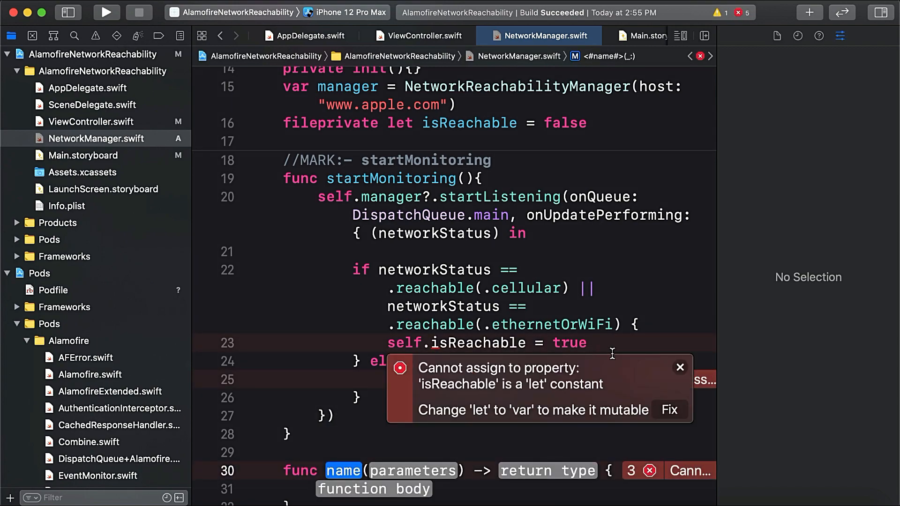
{"action": "type", "text": "va"}
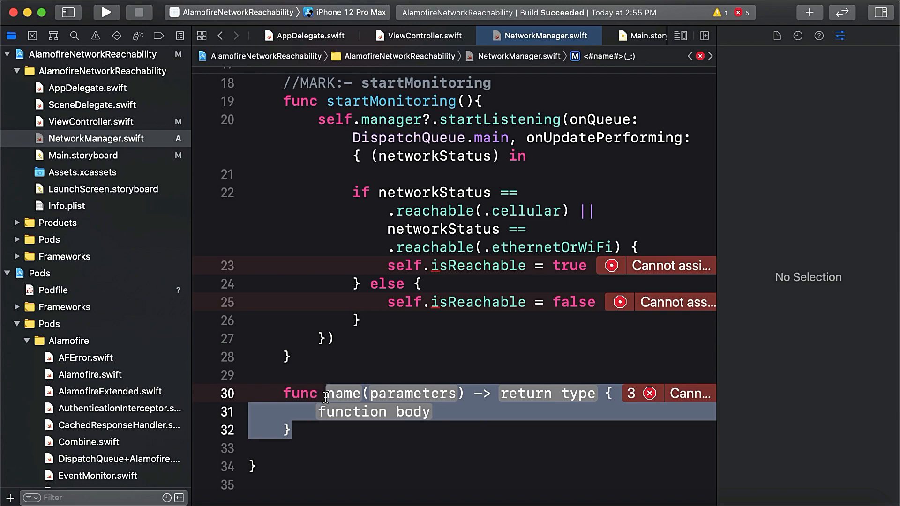
{"action": "type", "text": "isCon"}
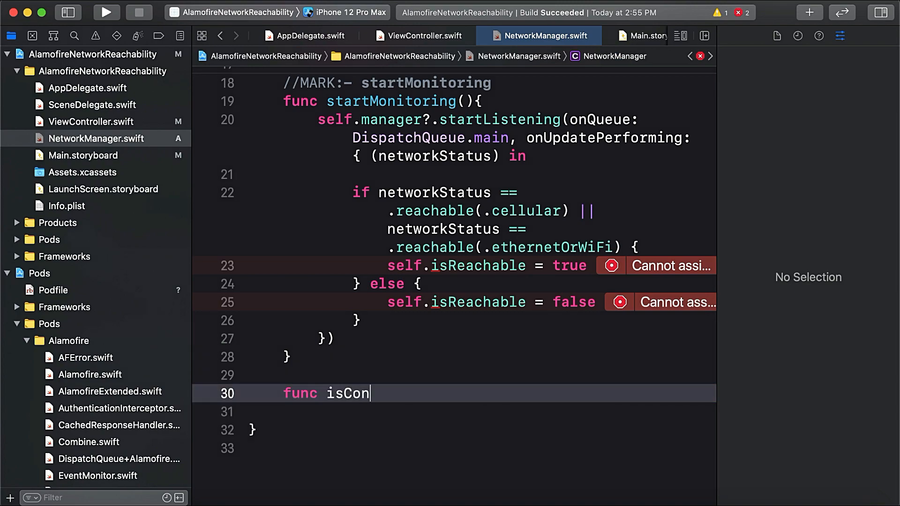
{"action": "type", "text": "nected"}
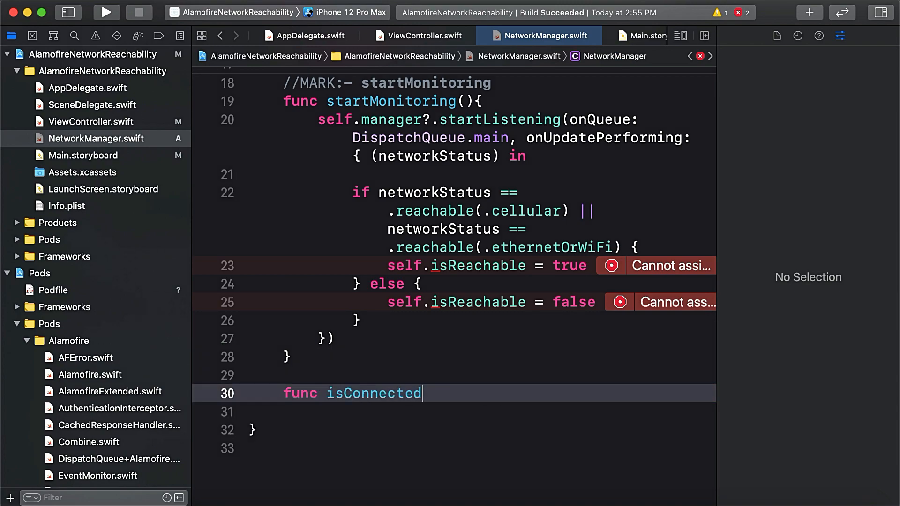
{"action": "type", "text": "() ->"}
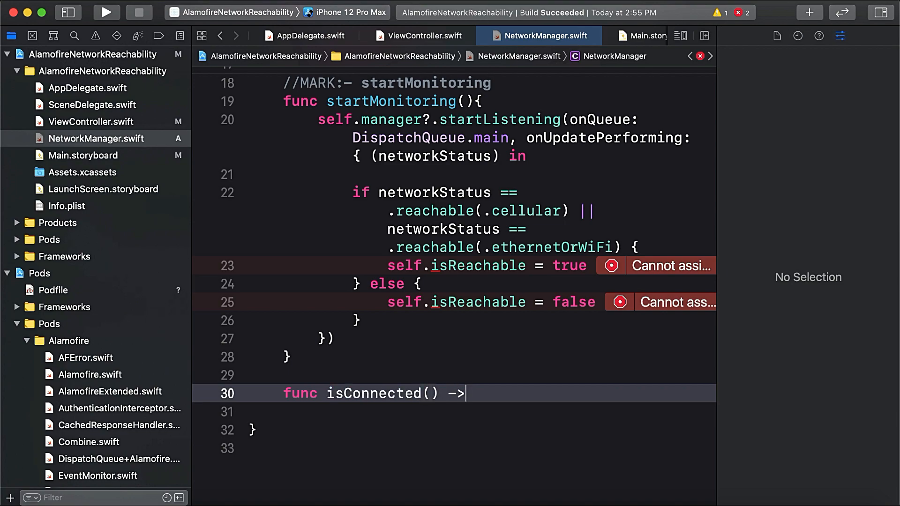
{"action": "type", "text": "Bool {"}
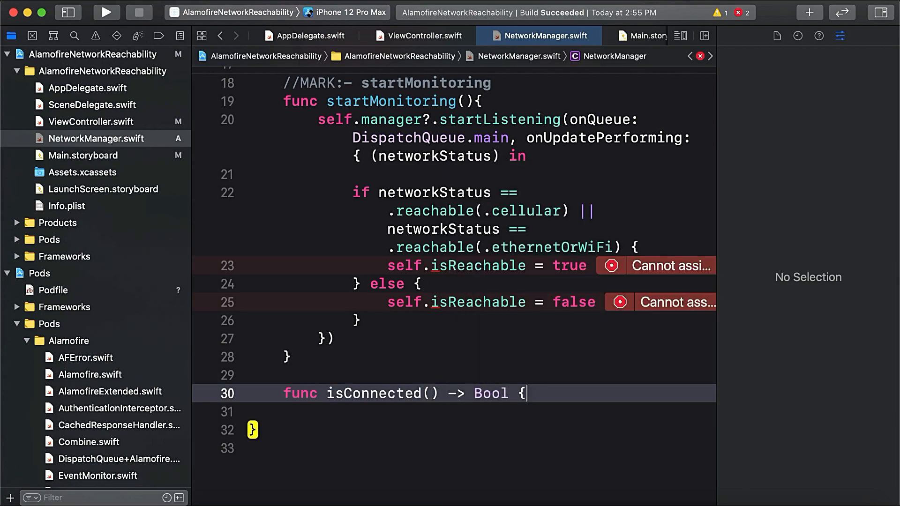
{"action": "type", "text": "return"}
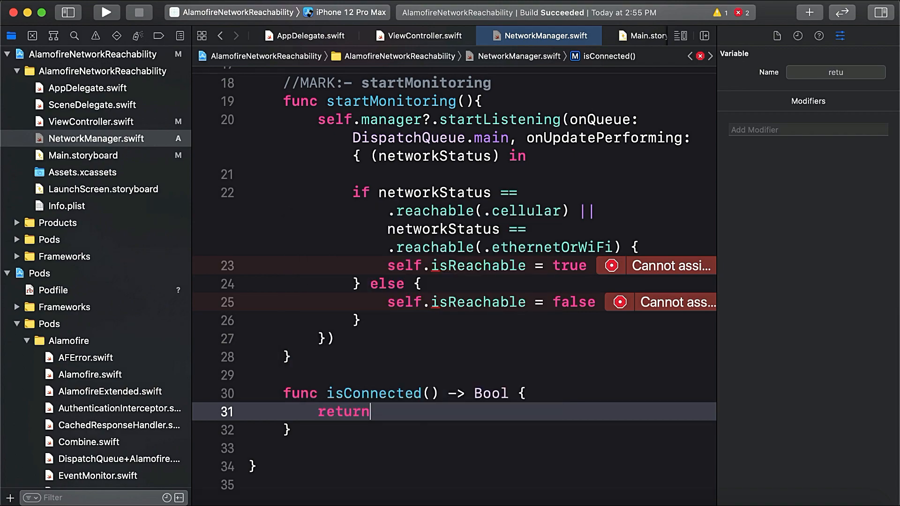
{"action": "left_click", "coordinate": [369, 412]}
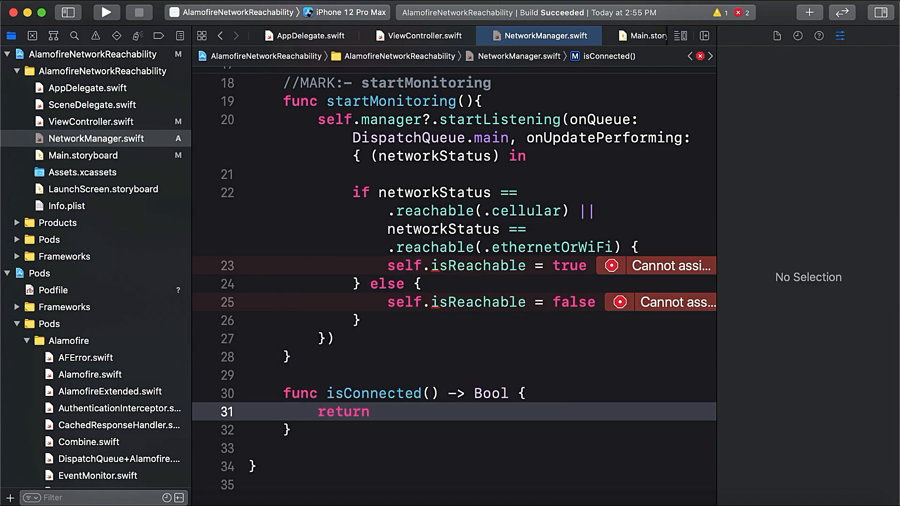
{"action": "type", "text": "self.isre"}
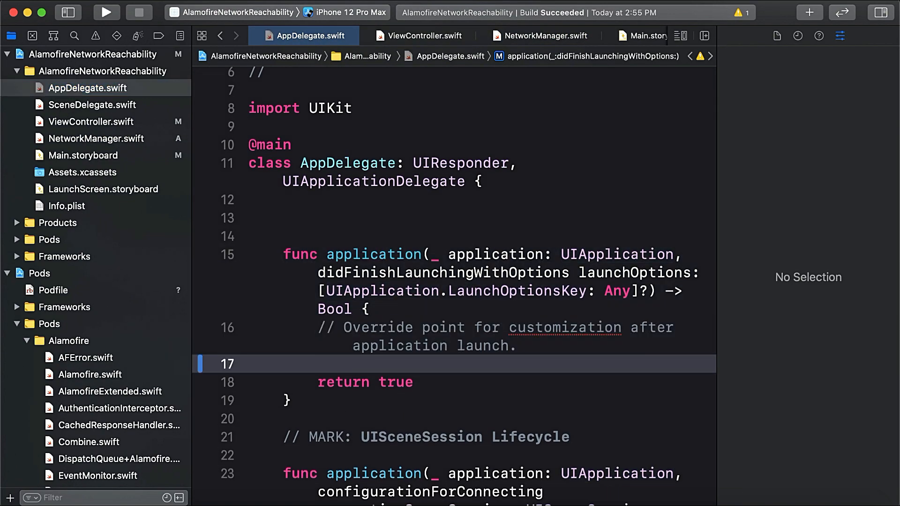
Call NetworkManager.shared.startMonitoring() in AppDelegate's didFinishLaunchingWithOptions
{"action": "type", "text": "NetworkManager."}
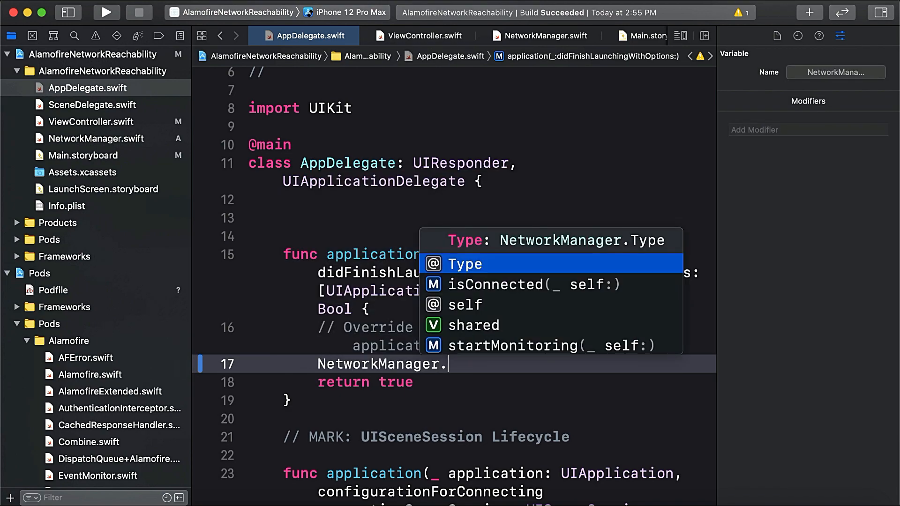
{"action": "type", "text": "shared.s"}
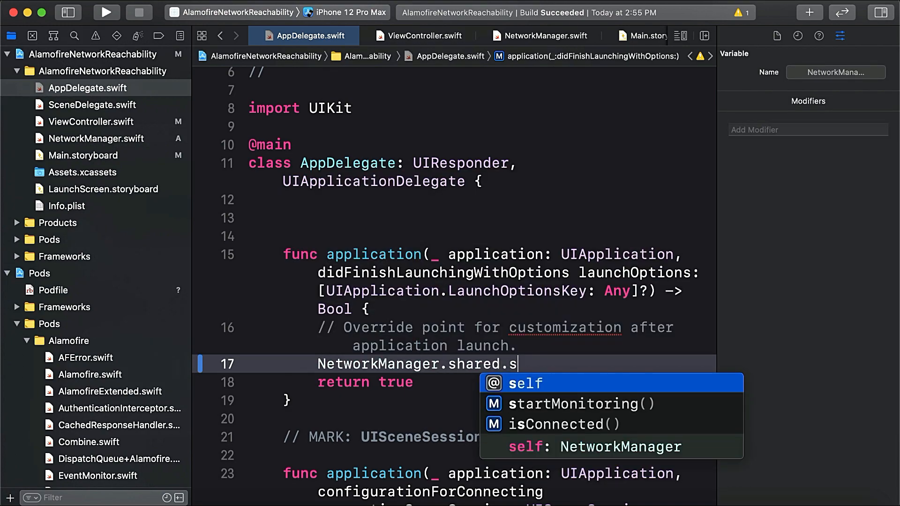
{"action": "left_click", "coordinate": [579, 403]}
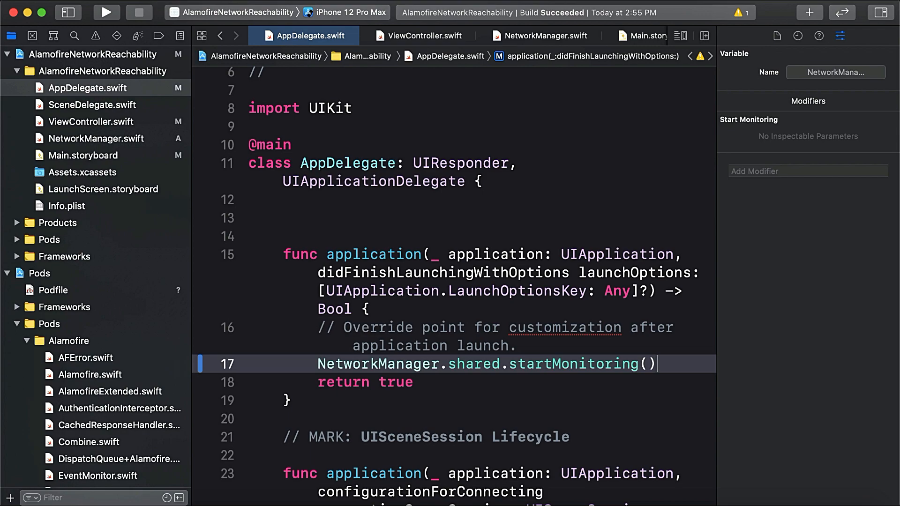
{"action": "mouse_move", "coordinate": [100, 165]}
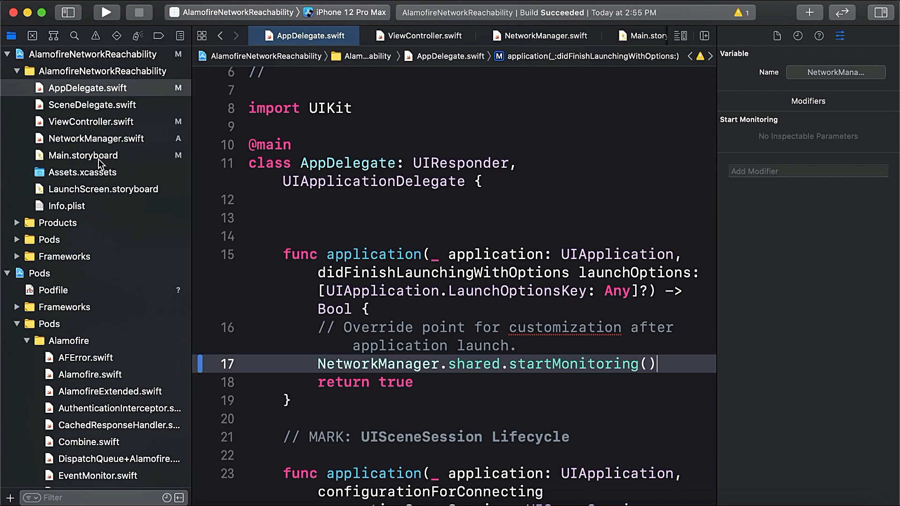
Drop a UIButton onto Main.storyboard and centre it horizontally and vertically in its container
{"action": "left_click", "coordinate": [84, 155]}
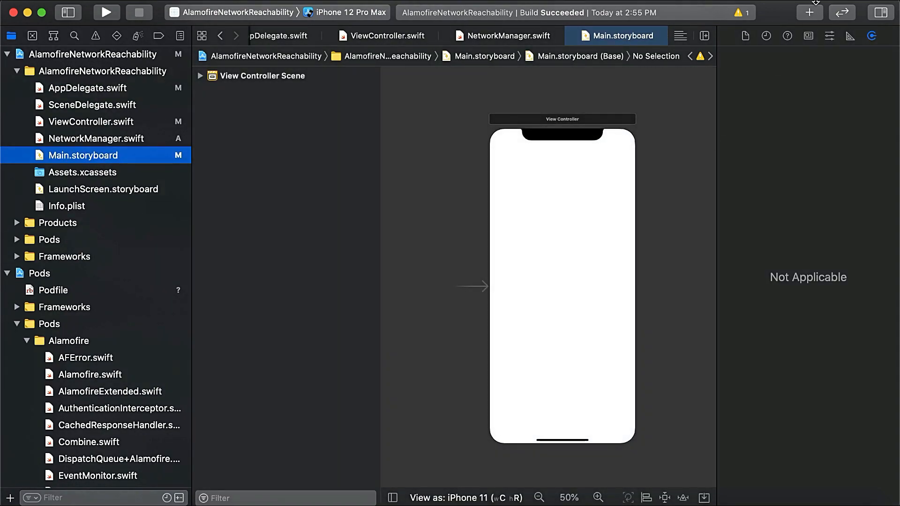
{"action": "type", "text": "uibu"}
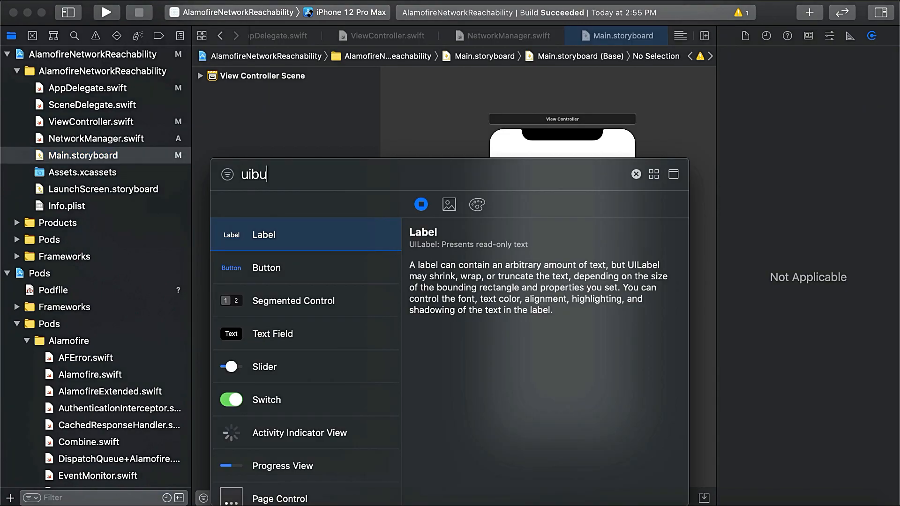
{"action": "left_click_drag", "start_coordinate": [265, 267], "coordinate": [547, 275]}
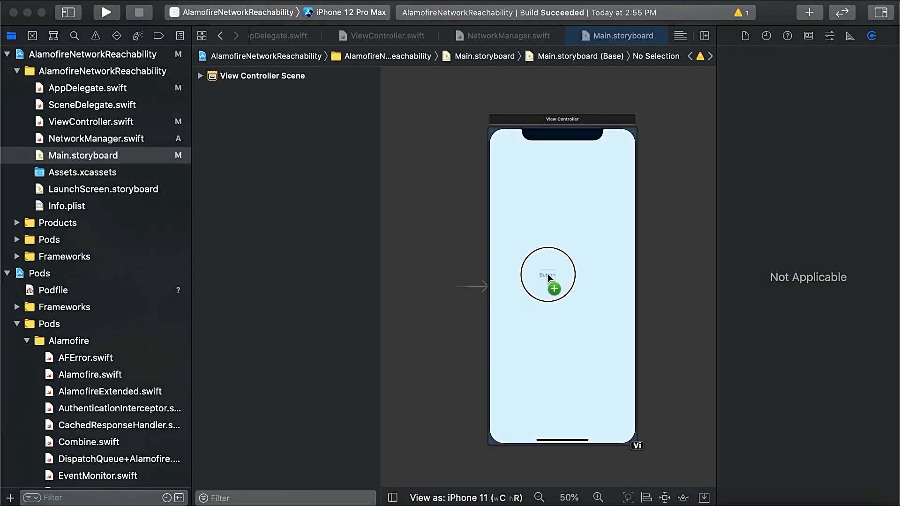
{"action": "left_click", "coordinate": [547, 275]}
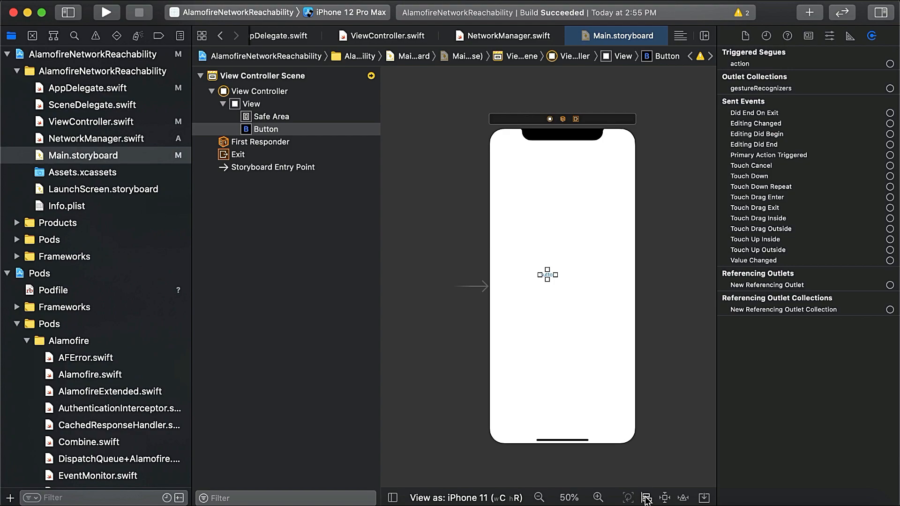
{"action": "left_click", "coordinate": [647, 498]}
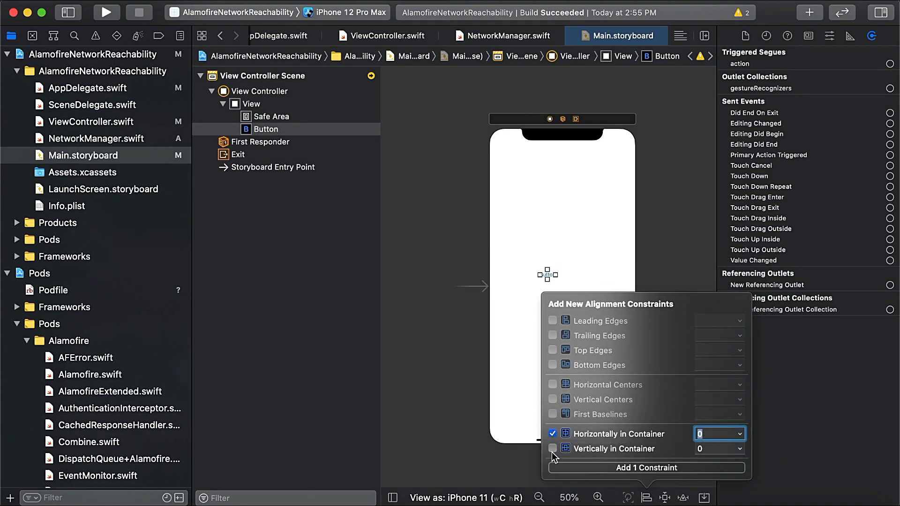
{"action": "left_click", "coordinate": [645, 467]}
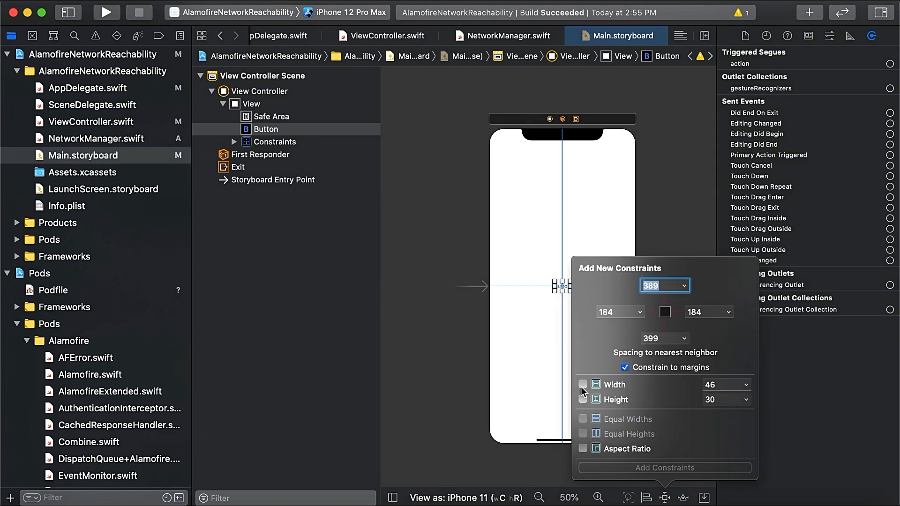
Add width 200 and height constraints to the button
{"action": "left_click", "coordinate": [584, 385]}
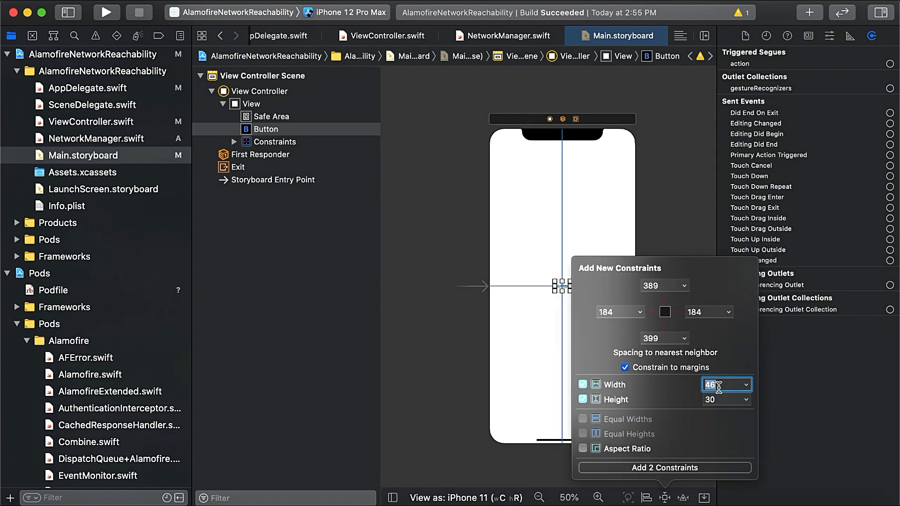
{"action": "type", "text": "200"}
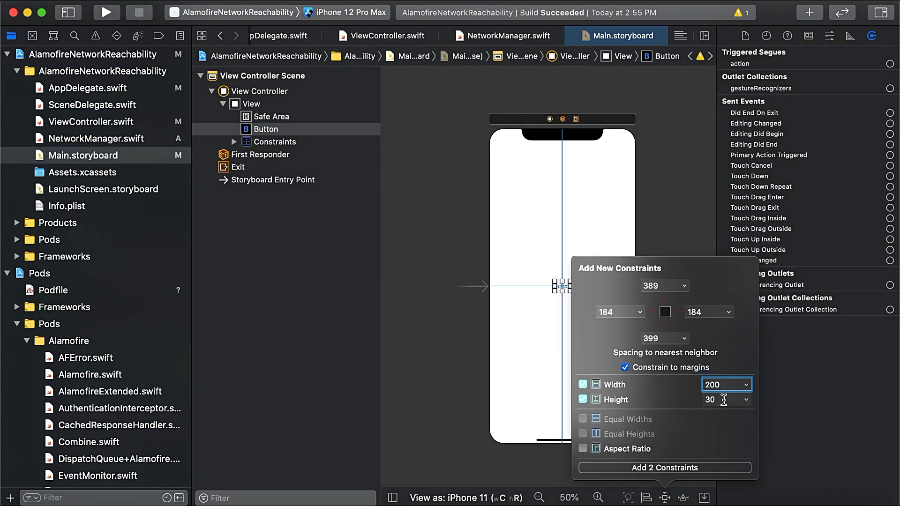
{"action": "type", "text": "5"}
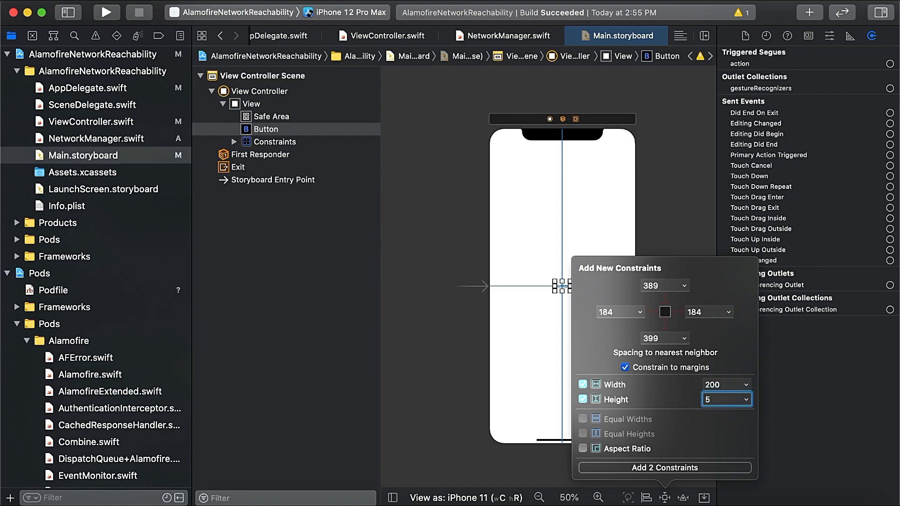
{"action": "left_click", "coordinate": [664, 467]}
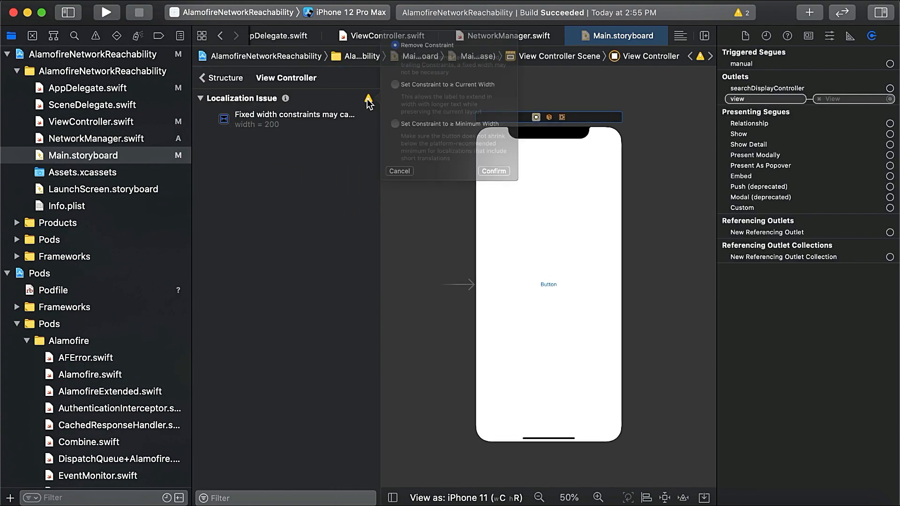
Remove the fixed 200 width constraint and add a width 100 constraint instead
{"action": "left_click", "coordinate": [492, 170]}
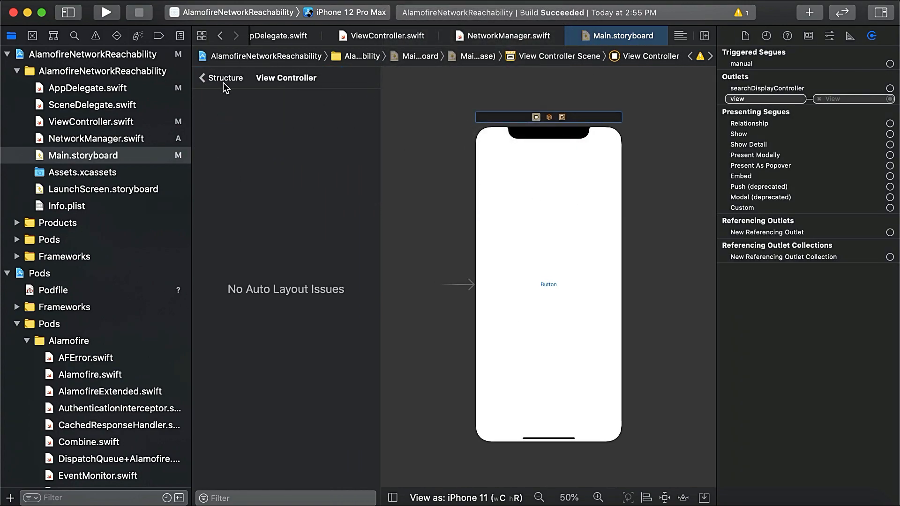
{"action": "left_click", "coordinate": [548, 284]}
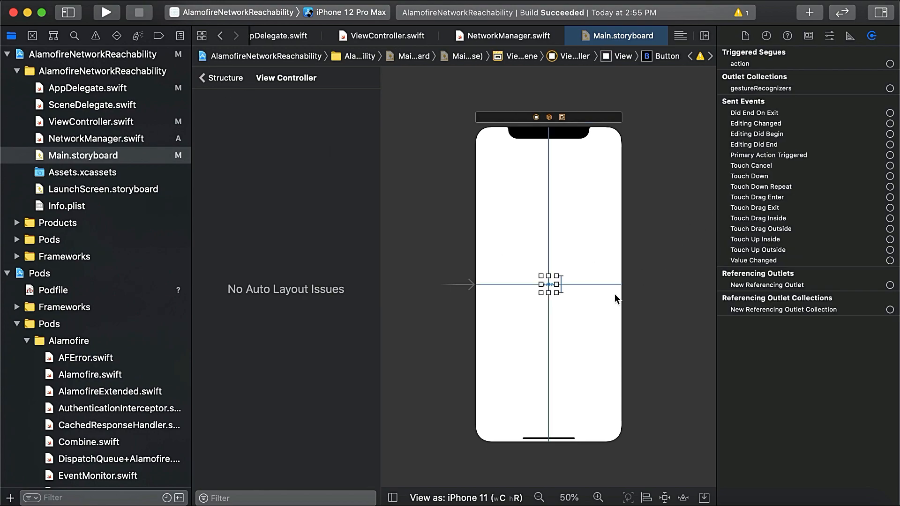
{"action": "left_click", "coordinate": [664, 498]}
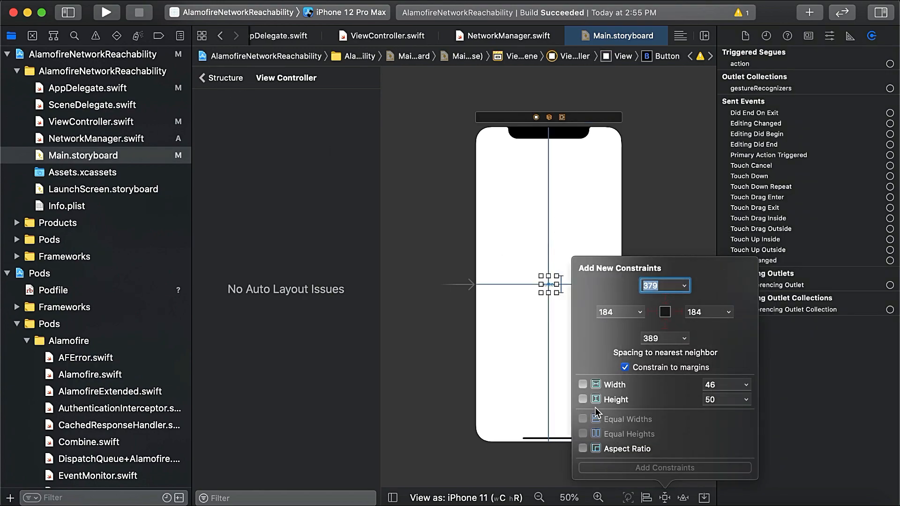
{"action": "left_click", "coordinate": [583, 385]}
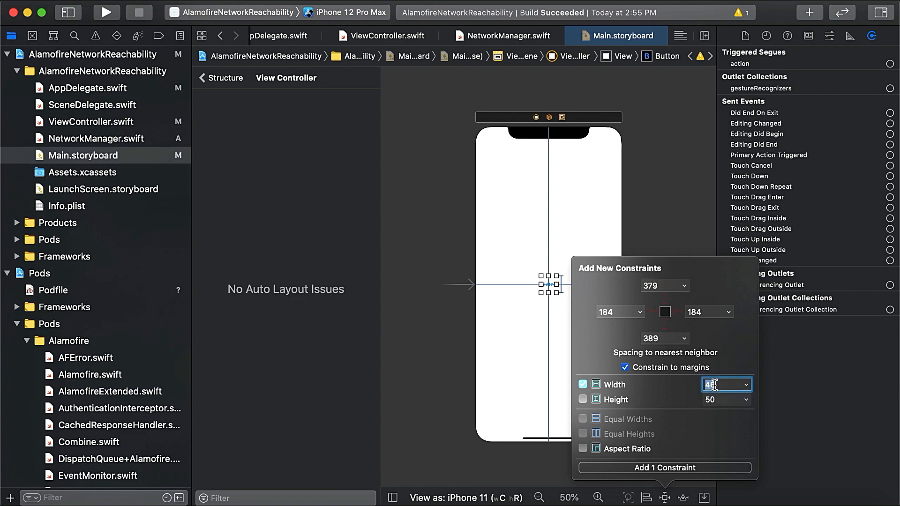
{"action": "type", "text": "100"}
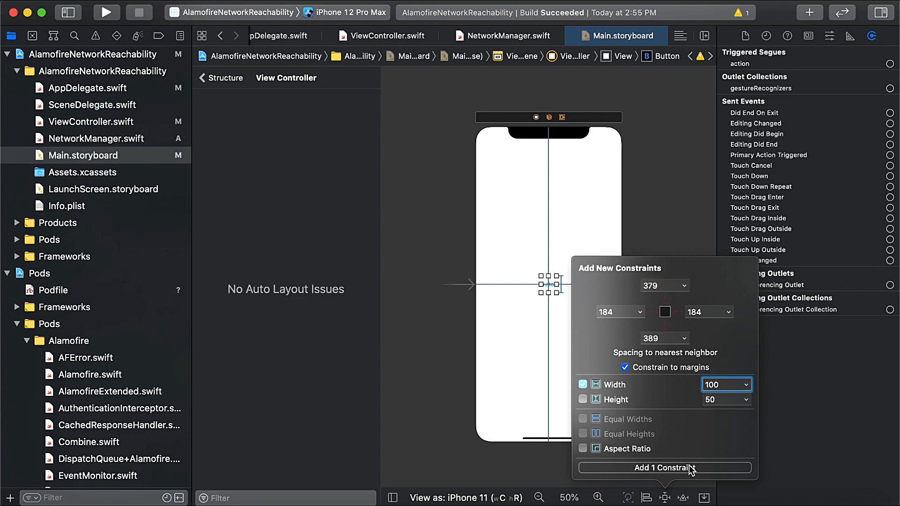
{"action": "left_click", "coordinate": [664, 468]}
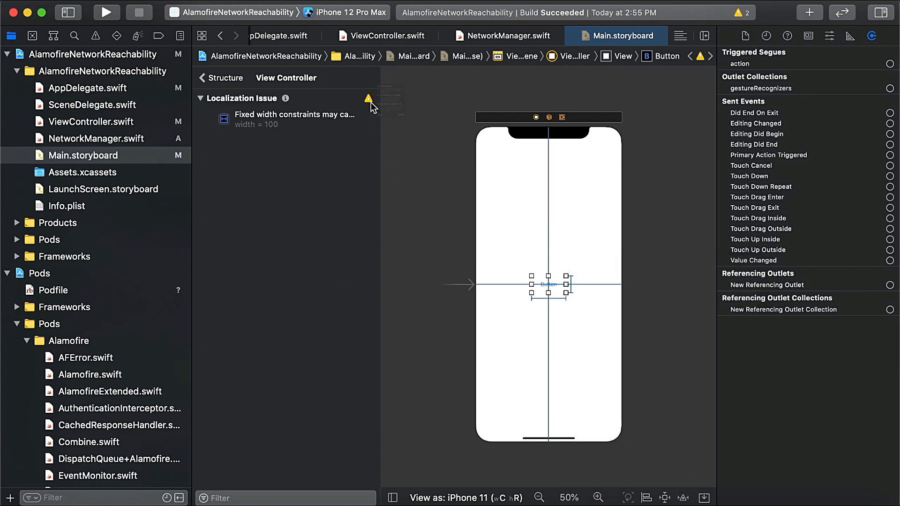
Apply the 'Set Constraint to ≥ Current Width' fix so no Auto Layout issues remain
{"action": "left_click", "coordinate": [367, 99]}
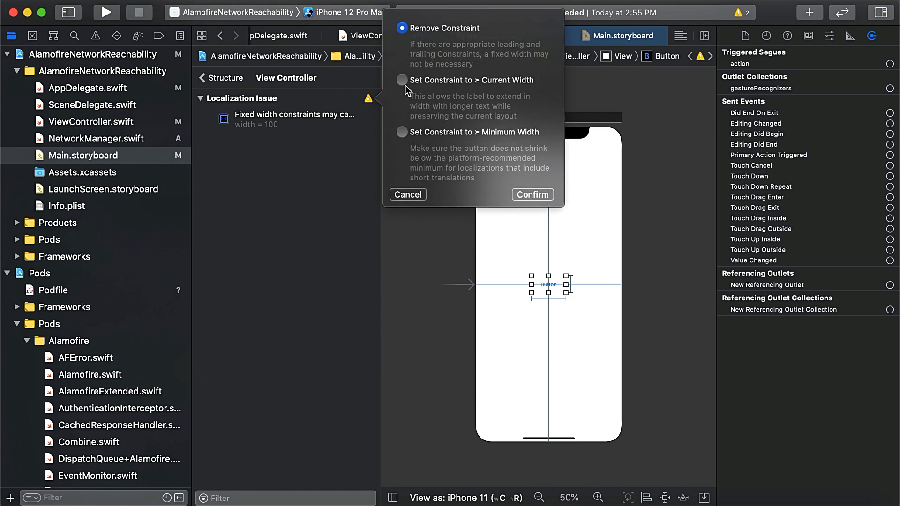
{"action": "left_click", "coordinate": [402, 80]}
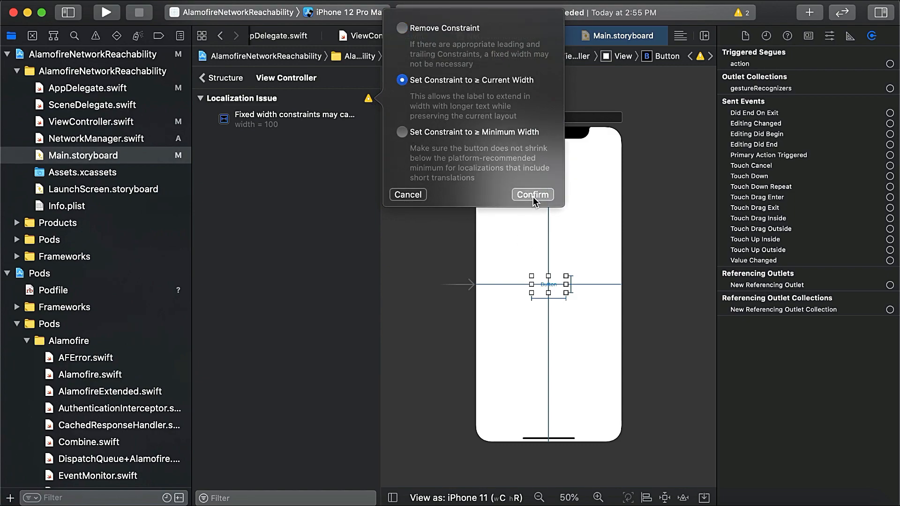
{"action": "left_click", "coordinate": [532, 194]}
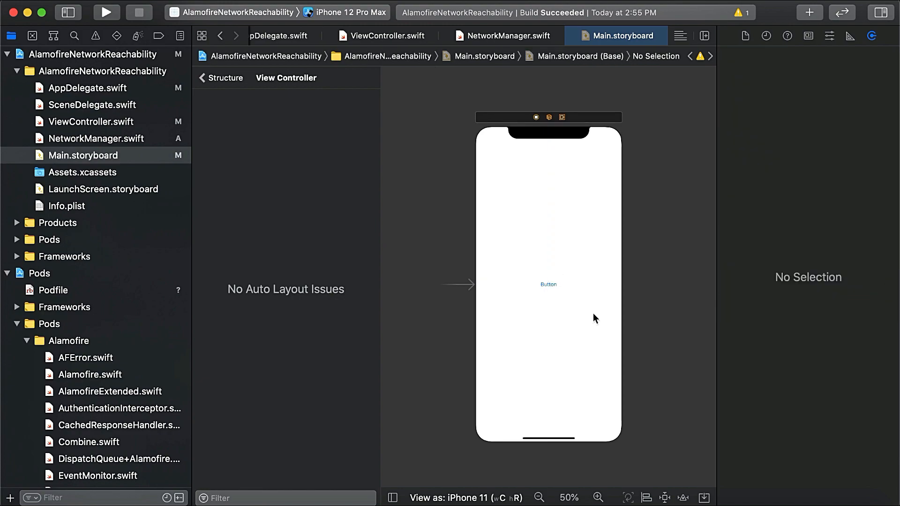
Give the button white text colour and the title Check in the Attributes inspector
{"action": "left_click", "coordinate": [830, 35]}
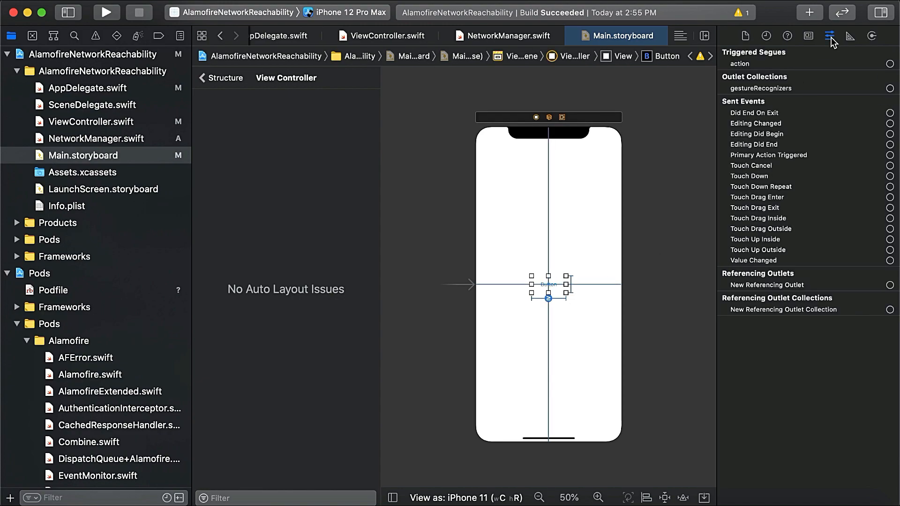
{"action": "left_click", "coordinate": [829, 35]}
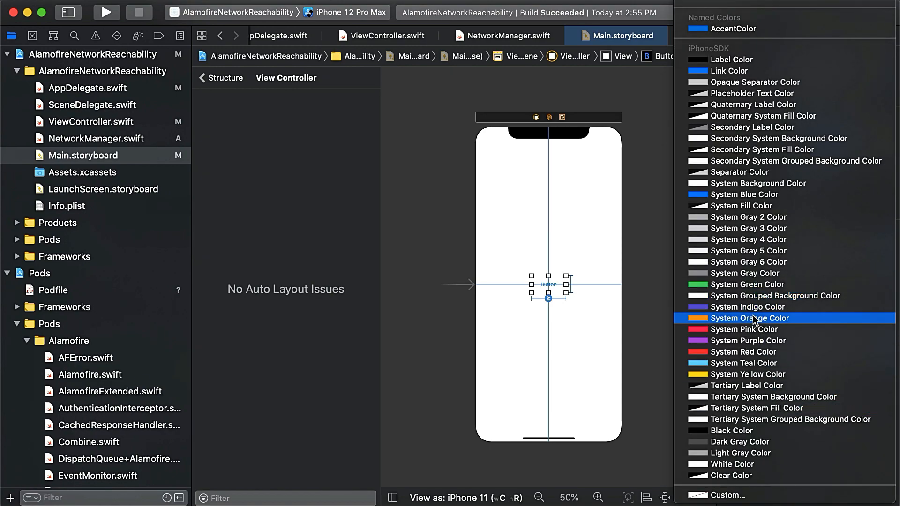
{"action": "mouse_move", "coordinate": [752, 355]}
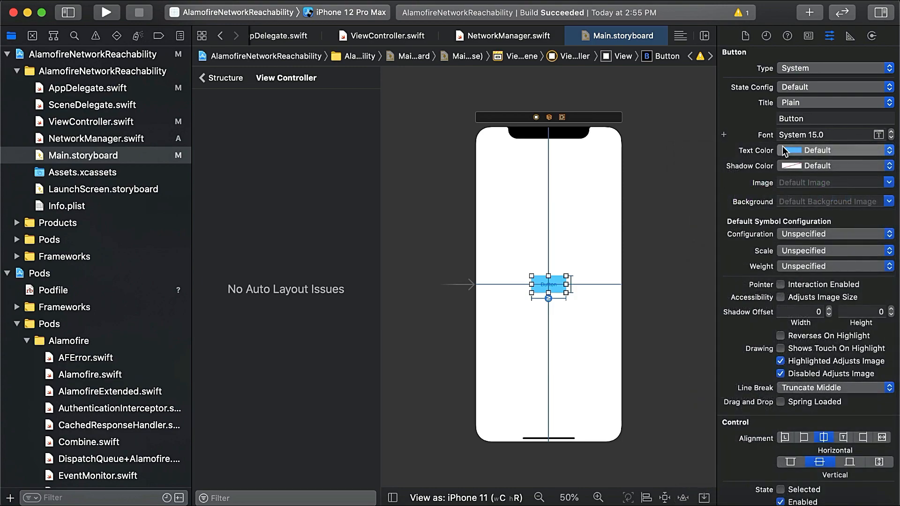
{"action": "left_click", "coordinate": [835, 150]}
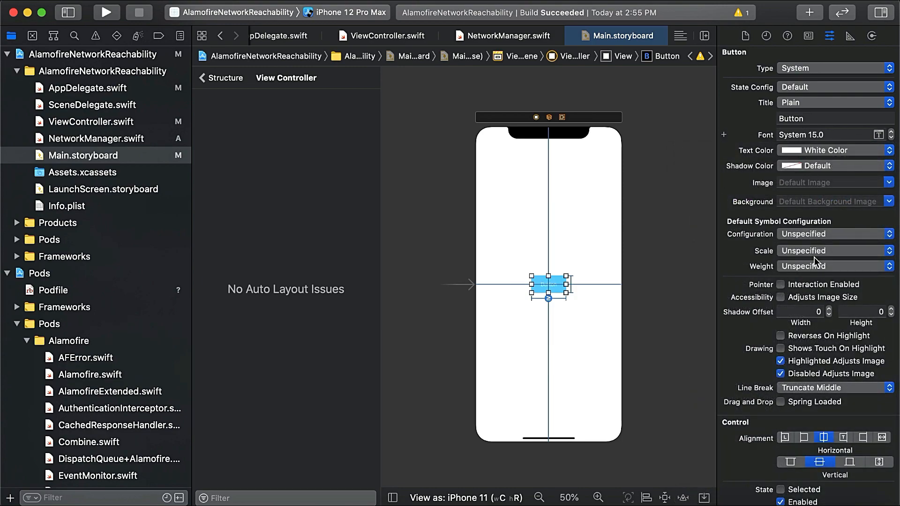
{"action": "left_click", "coordinate": [815, 118]}
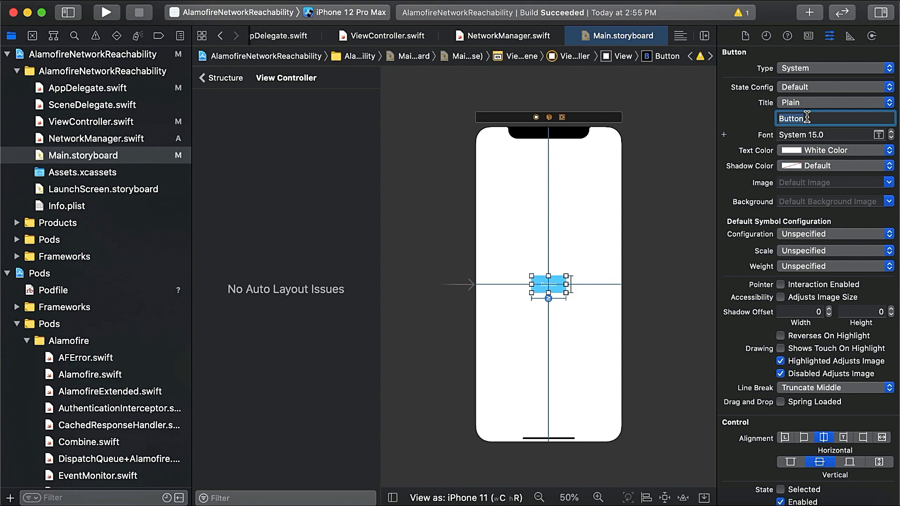
{"action": "type", "text": "Check"}
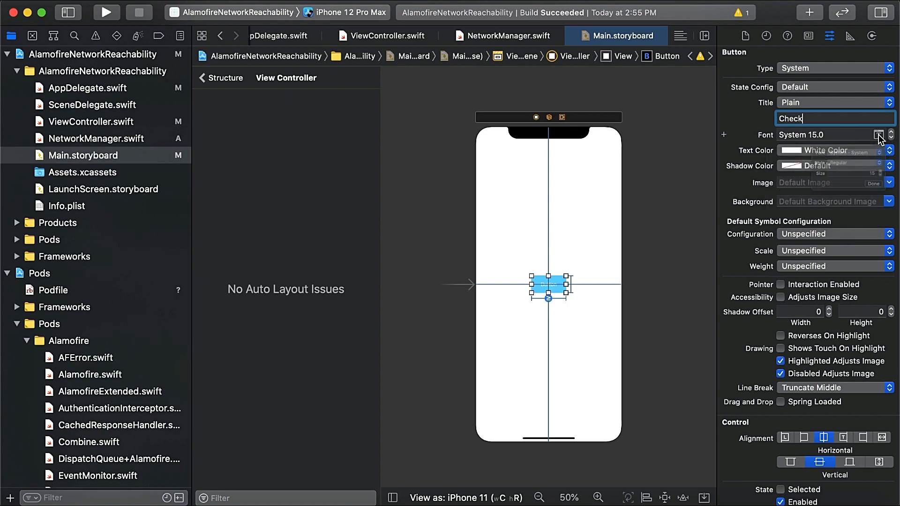
Set the button's font style to Bold
{"action": "left_click", "coordinate": [879, 135]}
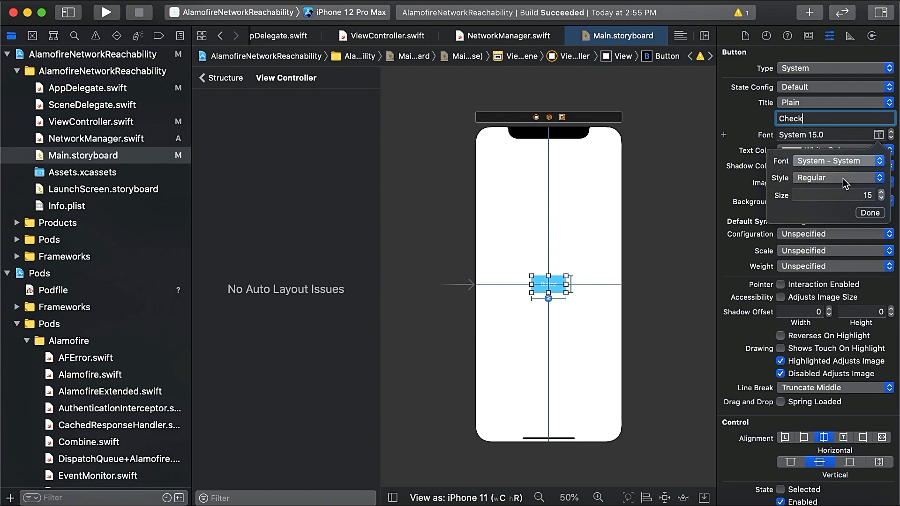
{"action": "left_click", "coordinate": [838, 177]}
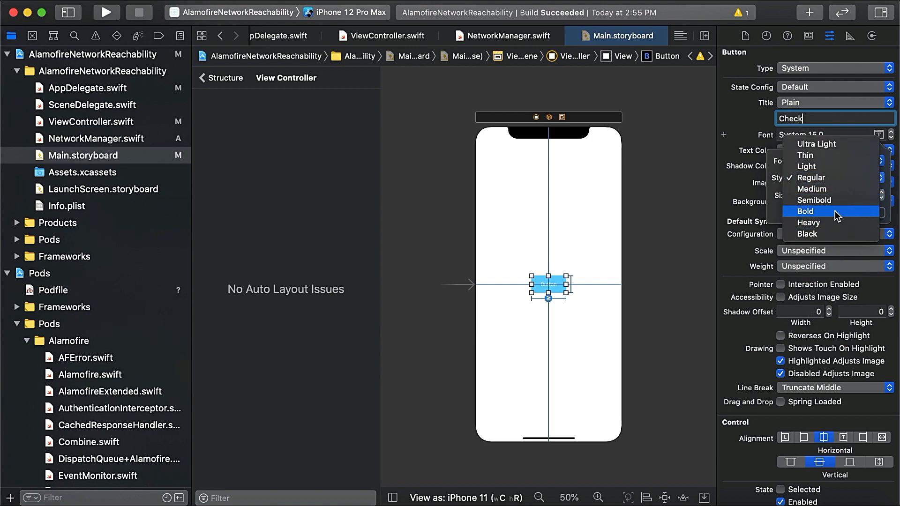
{"action": "left_click", "coordinate": [806, 211]}
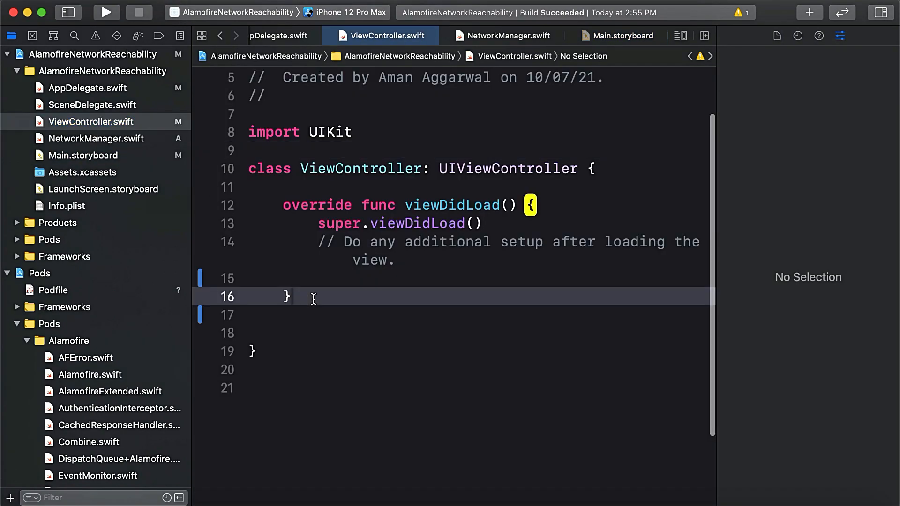
{"action": "type", "text": "@IBAction"}
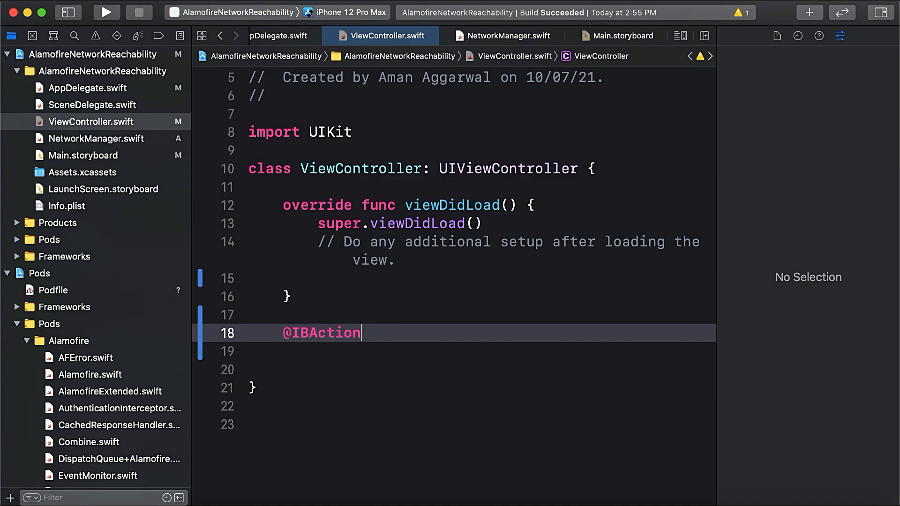
{"action": "type", "text": "func c"}
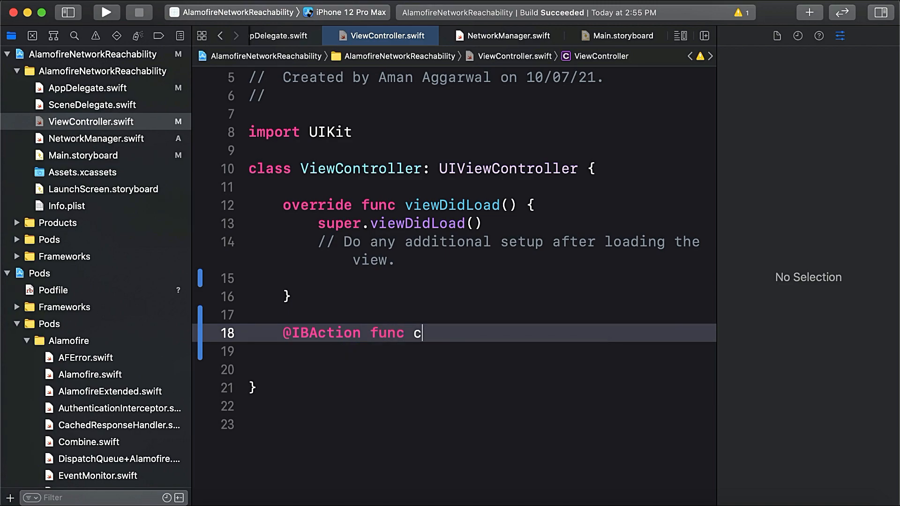
{"action": "type", "text": "heckForCo"}
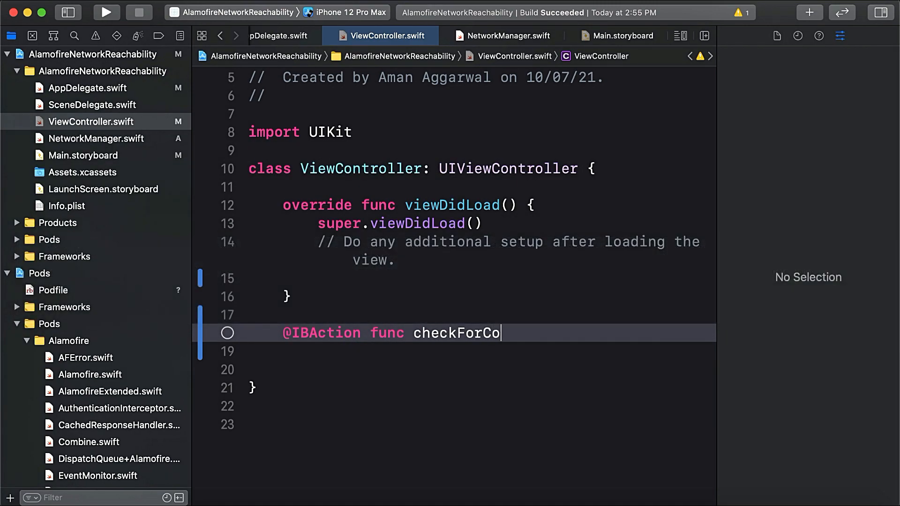
{"action": "type", "text": "nnection("}
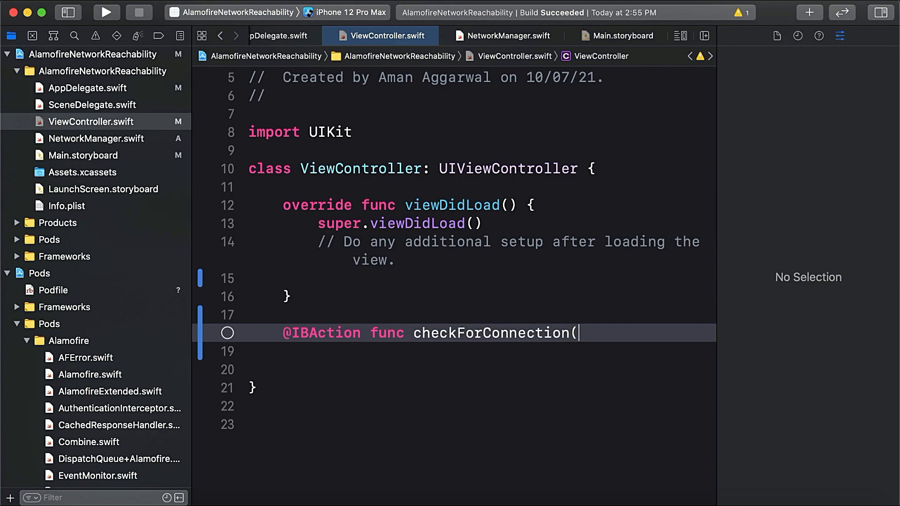
{"action": "key", "text": "Backspace"}
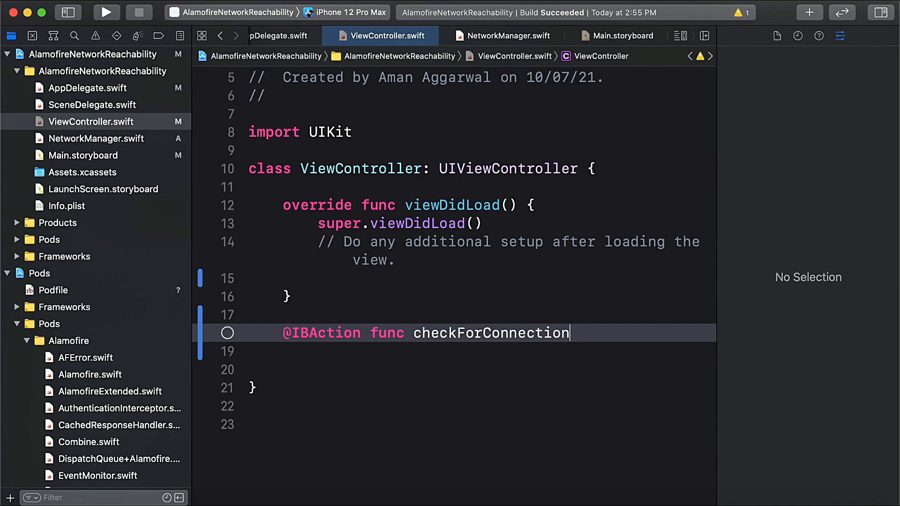
{"action": "type", "text": "(_ sender: UIButton) {"}
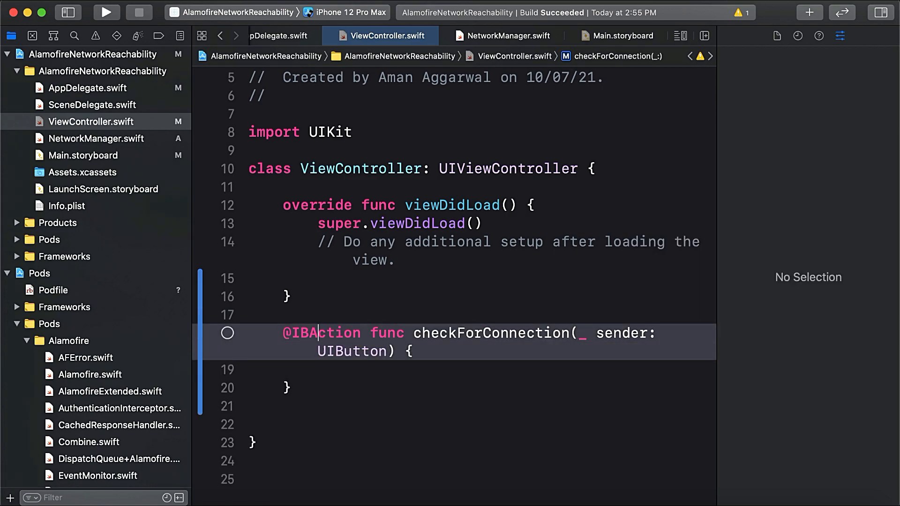
{"action": "type", "text": "//MARK:-"}
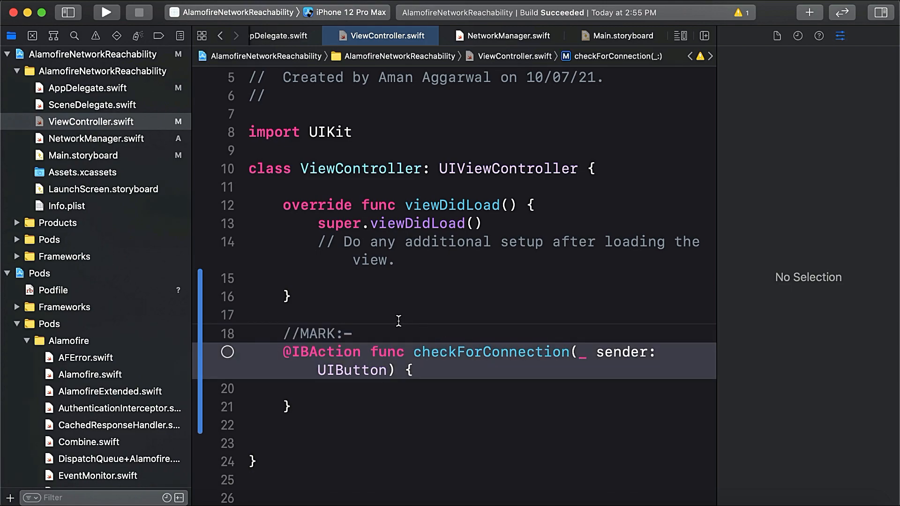
{"action": "left_click", "coordinate": [360, 334]}
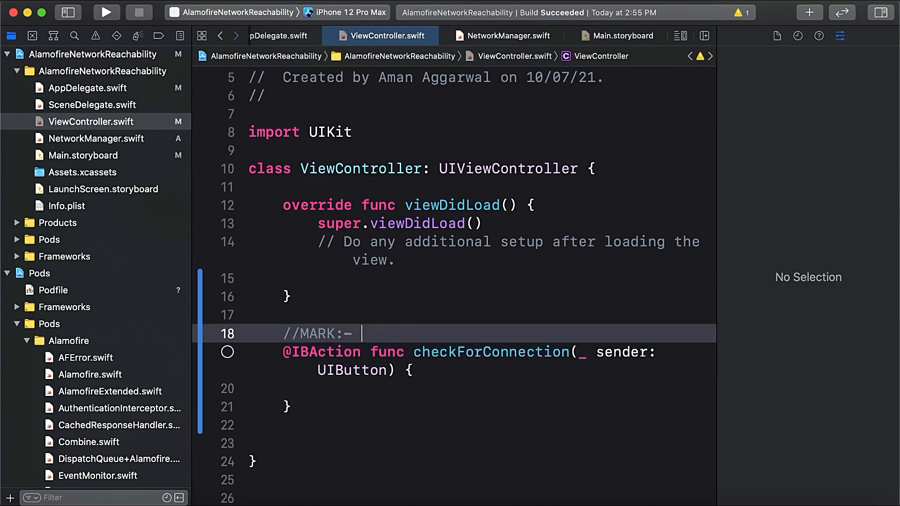
{"action": "type", "text": "checkForConnection"}
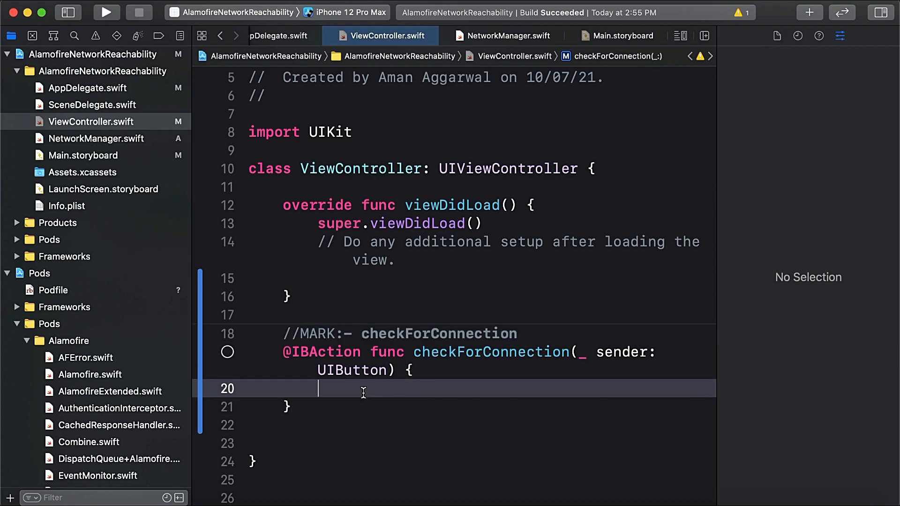
If NetworkManager.shared.isConnected() set self.view.backgroundColor to .green, else to .red
{"action": "type", "text": "if networkManager.shared."}
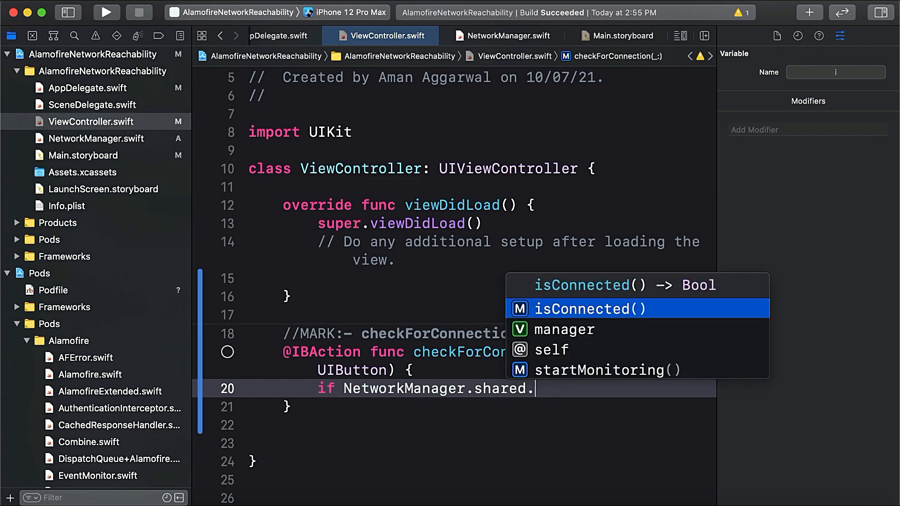
{"action": "key", "text": "Return"}
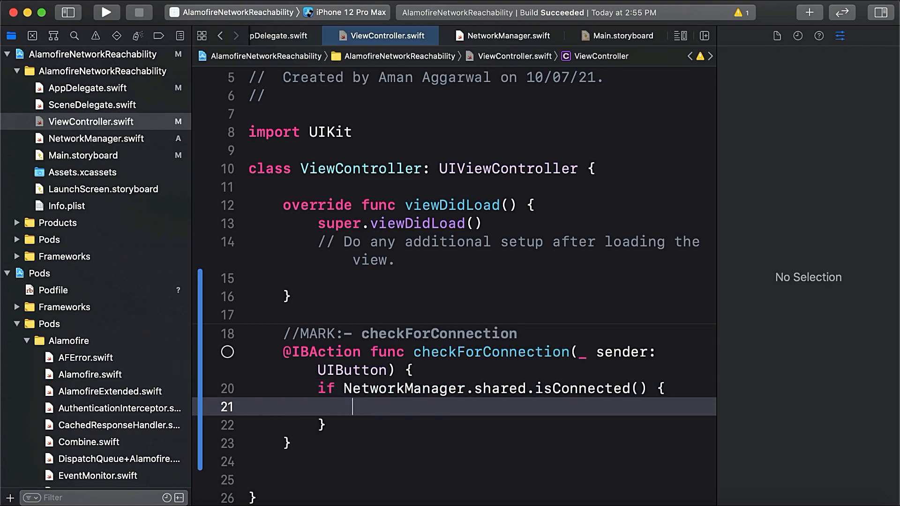
{"action": "type", "text": "self.view.backgroundColor ="}
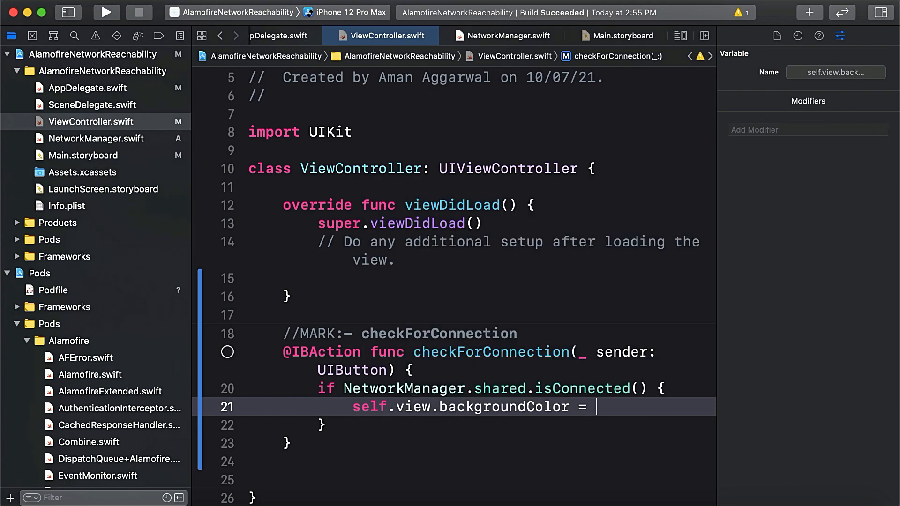
{"action": "type", "text": ".green"}
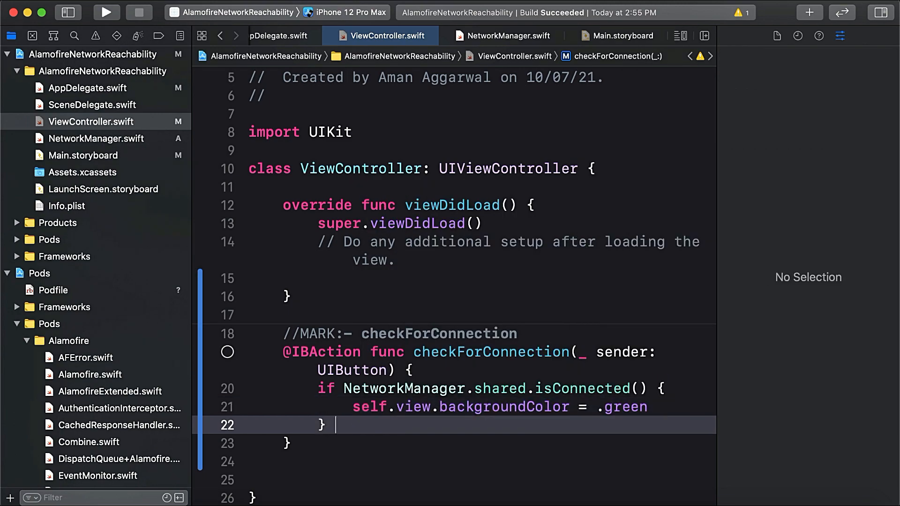
{"action": "type", "text": "else {"}
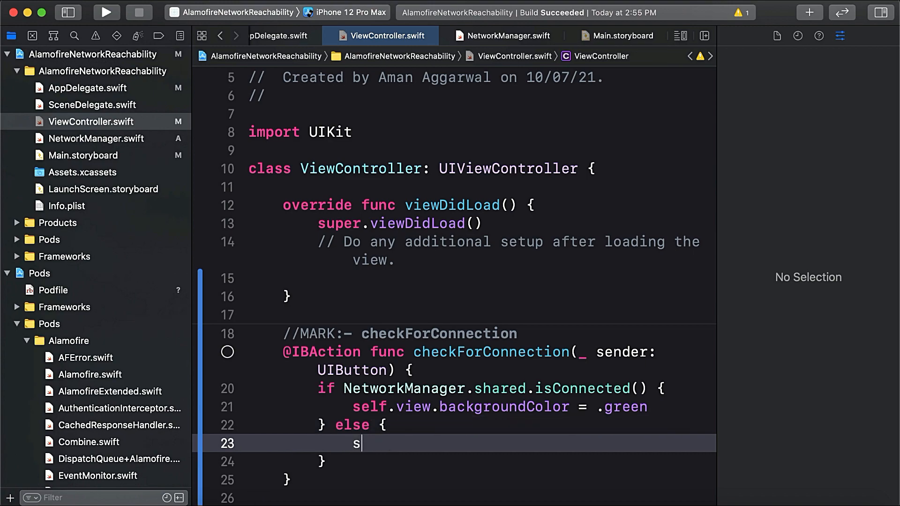
{"action": "type", "text": "elf.view."}
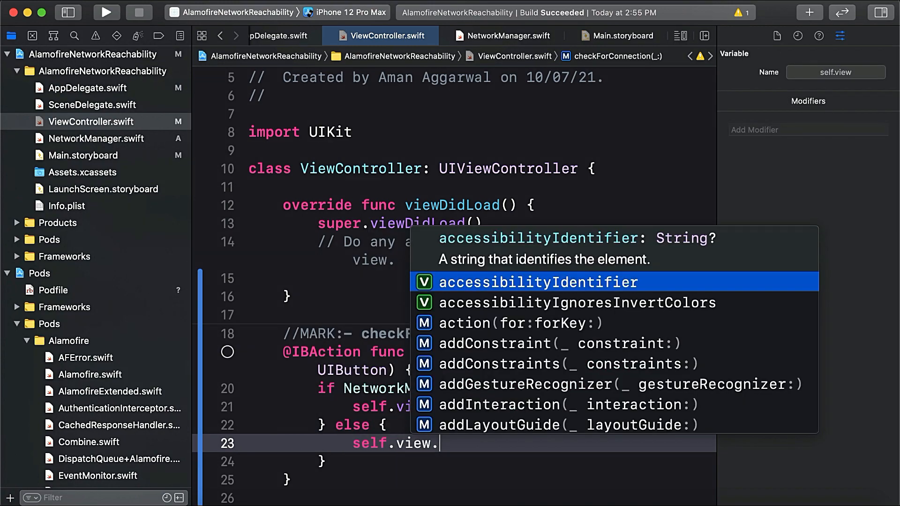
{"action": "type", "text": "backgroundColor = .red"}
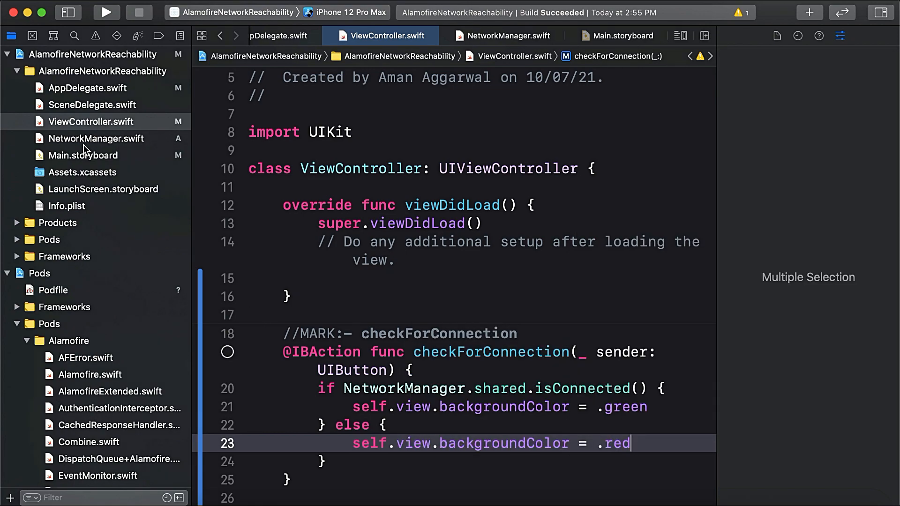
Connect Main.storyboard's Check button to checkForConnection and start a build for iPhone 12 Pro Max
{"action": "left_click", "coordinate": [84, 155]}
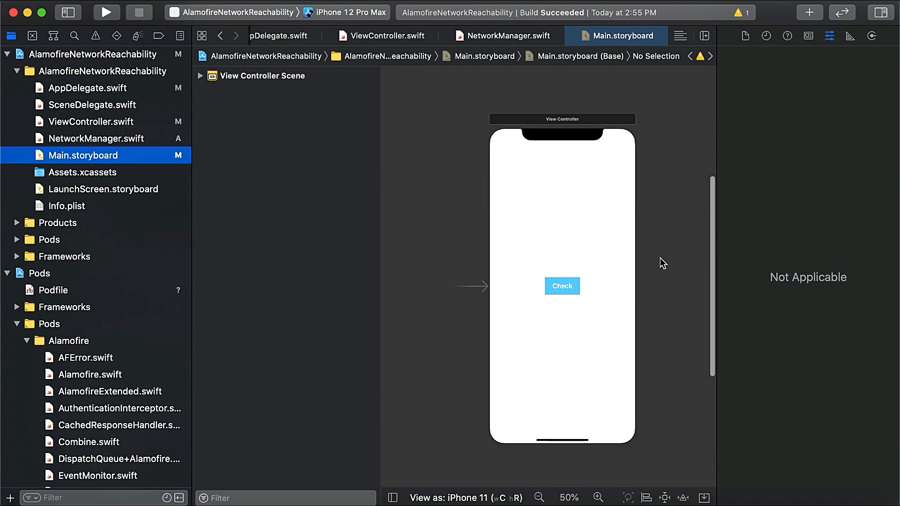
{"action": "left_click", "coordinate": [562, 286]}
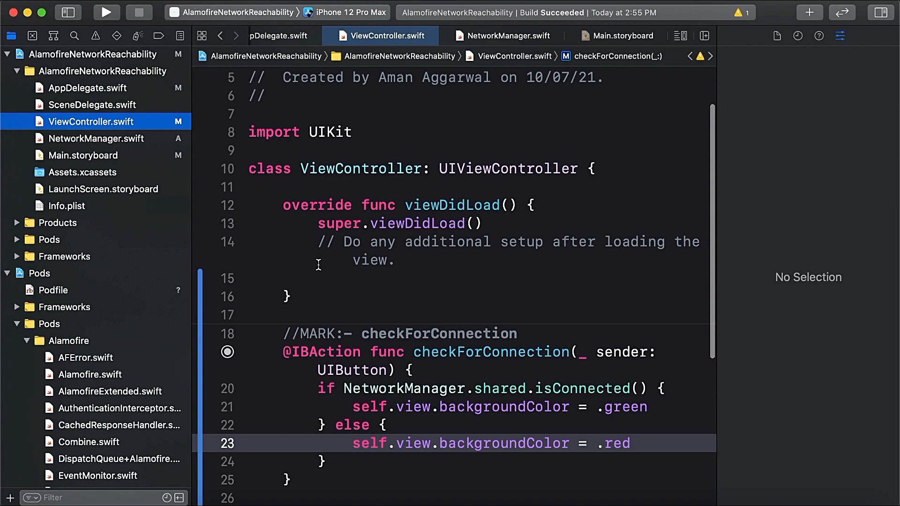
{"action": "left_click", "coordinate": [106, 12]}
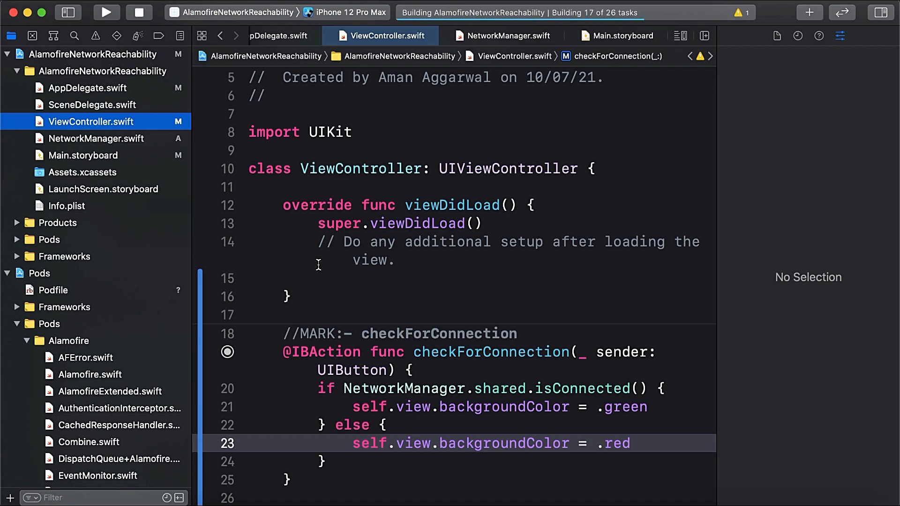
Run the AlamofireNetworkReachability app on the iPhone 12 Pro Max simulator
{"action": "left_click", "coordinate": [106, 12]}
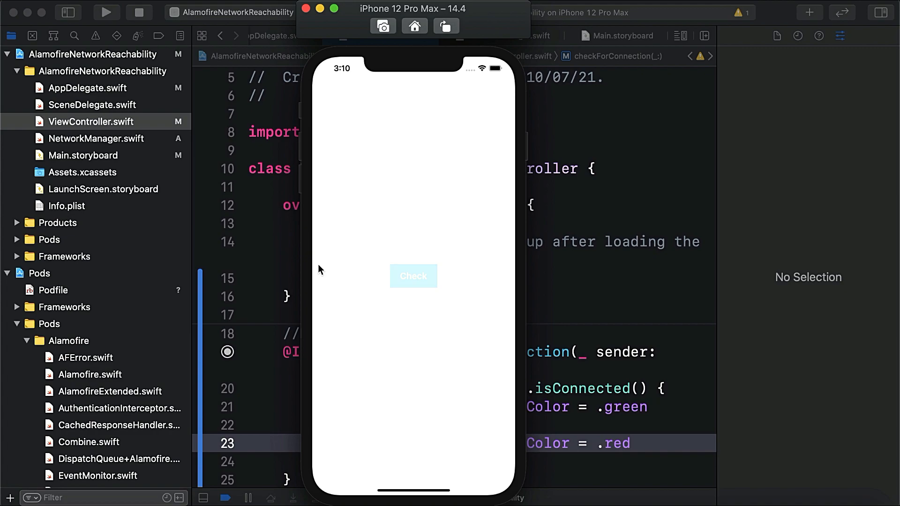
Tap Check online to turn the screen green, then offline to see it turn and stay red
{"action": "left_click", "coordinate": [413, 276]}
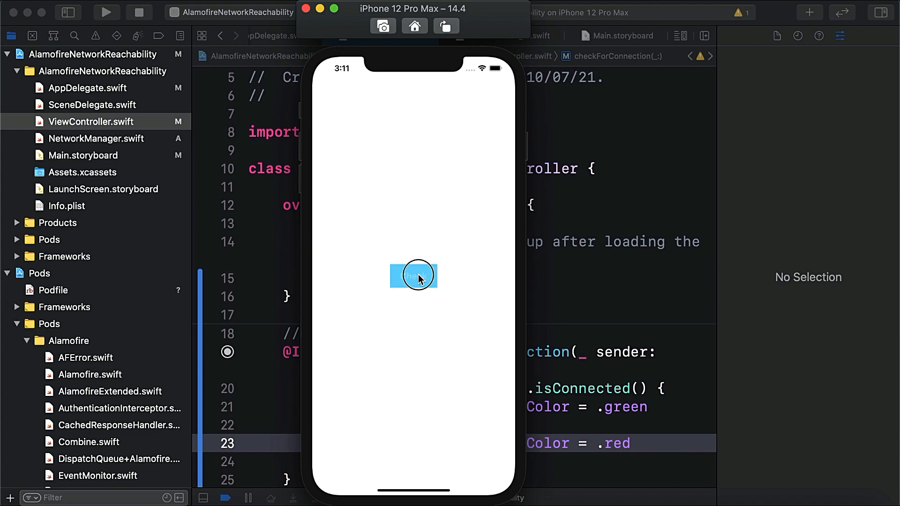
{"action": "left_click", "coordinate": [414, 276]}
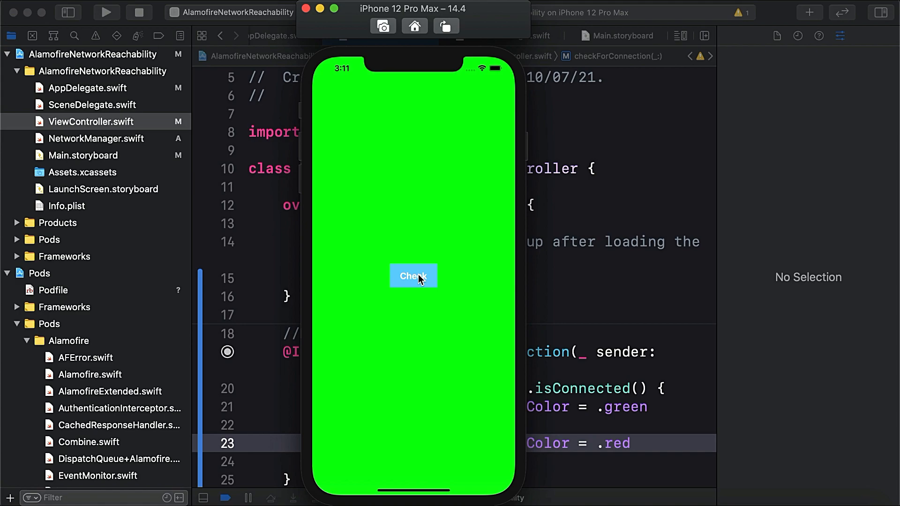
{"action": "left_click", "coordinate": [413, 275]}
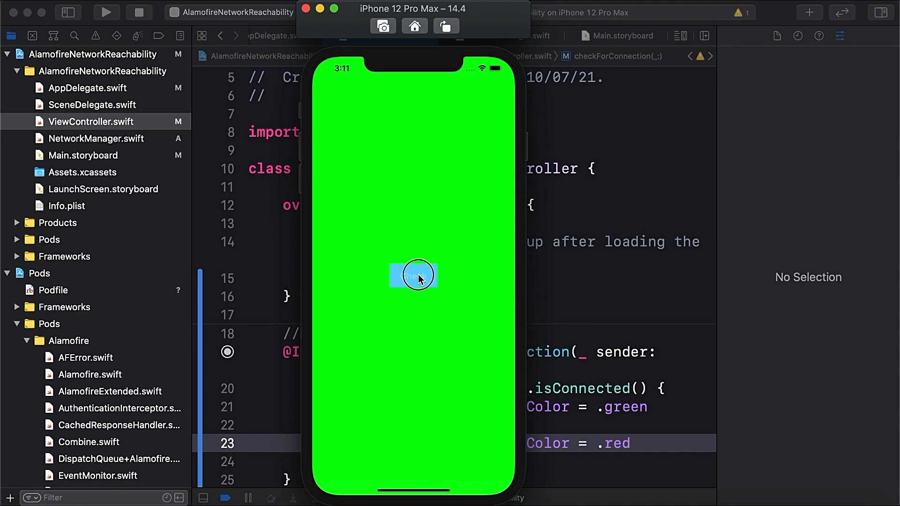
{"action": "left_click", "coordinate": [413, 276]}
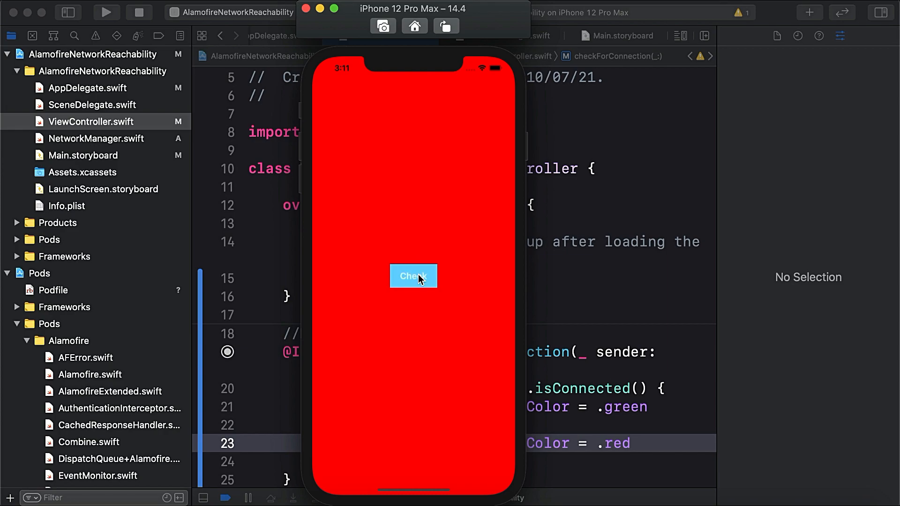
{"action": "mouse_move", "coordinate": [463, 297]}
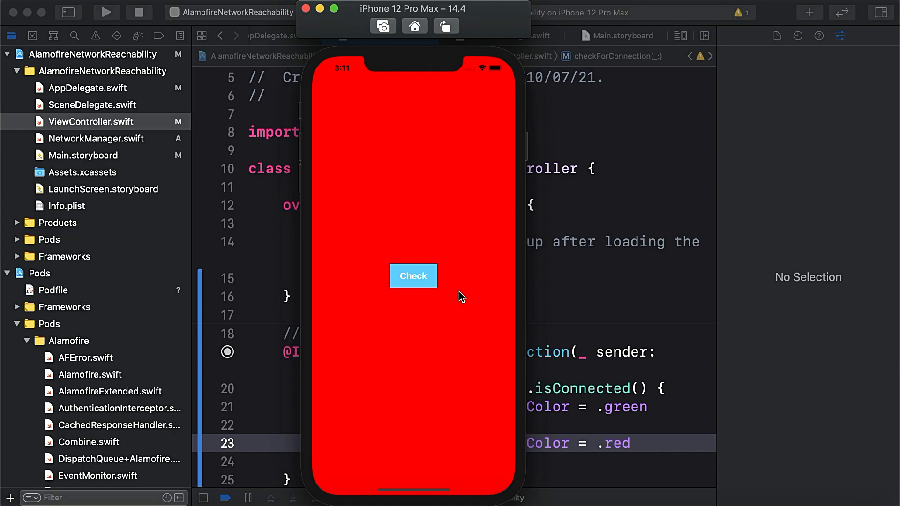
{"action": "left_click", "coordinate": [413, 276]}
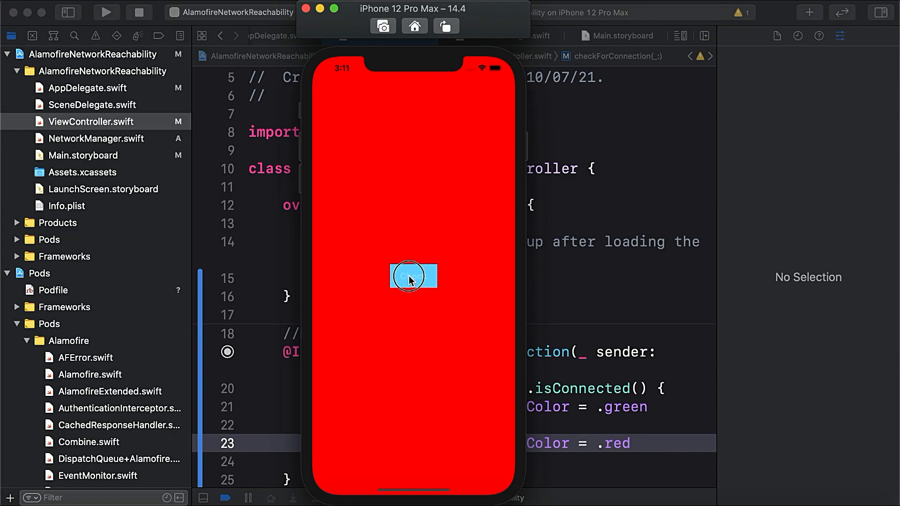
{"action": "left_click", "coordinate": [414, 276]}
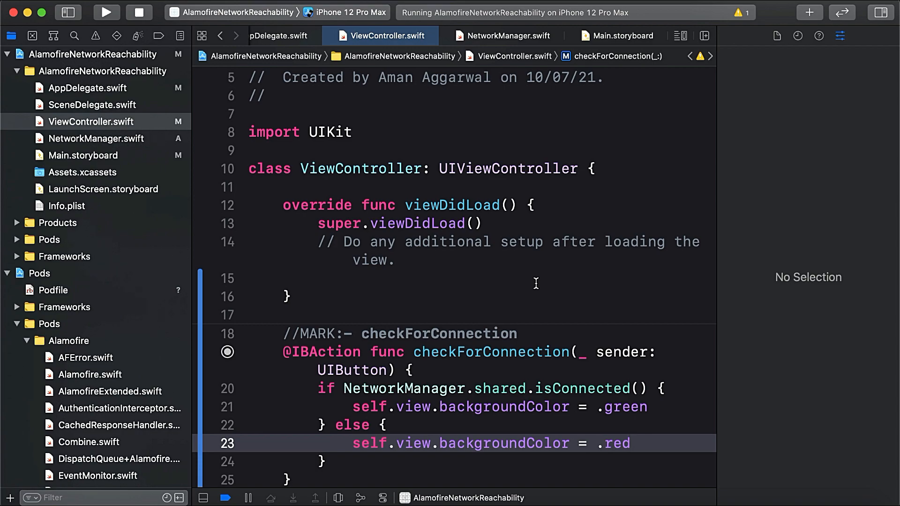
Bring Xcode's ViewController editor back in front with the caret at the end of line 23
{"action": "left_click", "coordinate": [630, 444]}
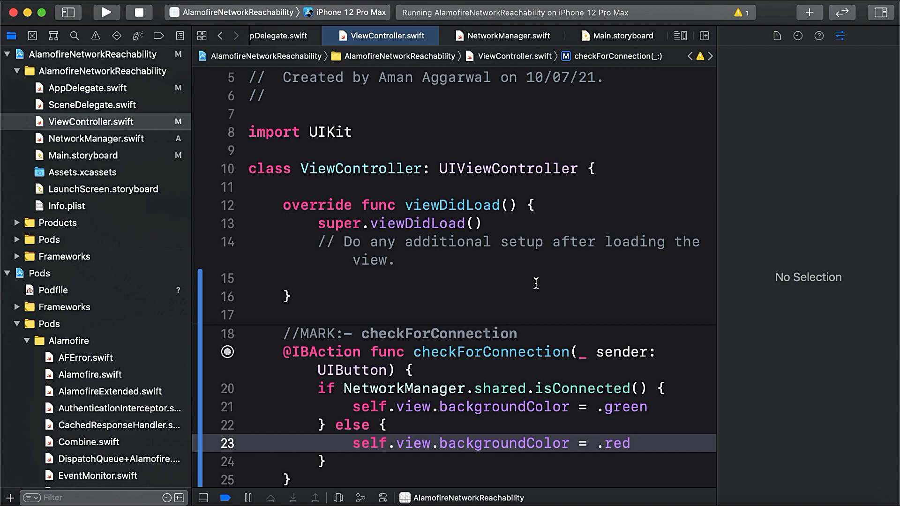
{"action": "left_click", "coordinate": [630, 443]}
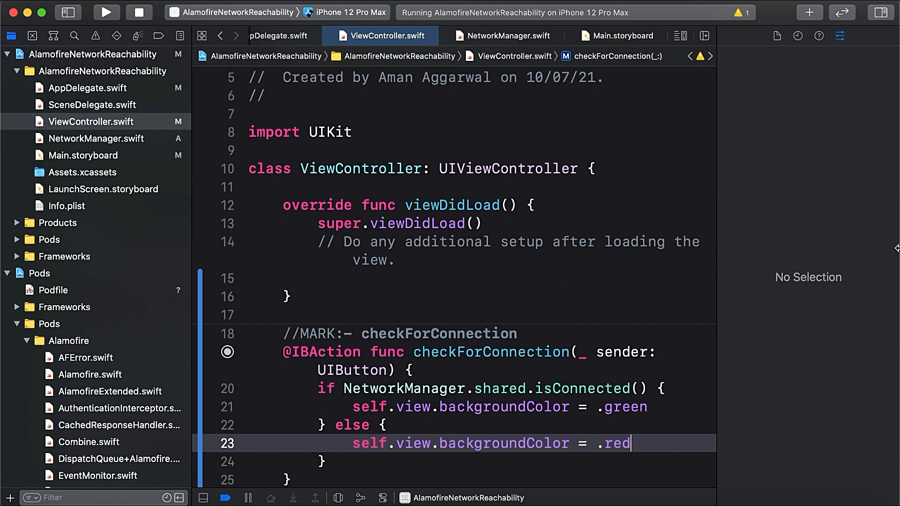